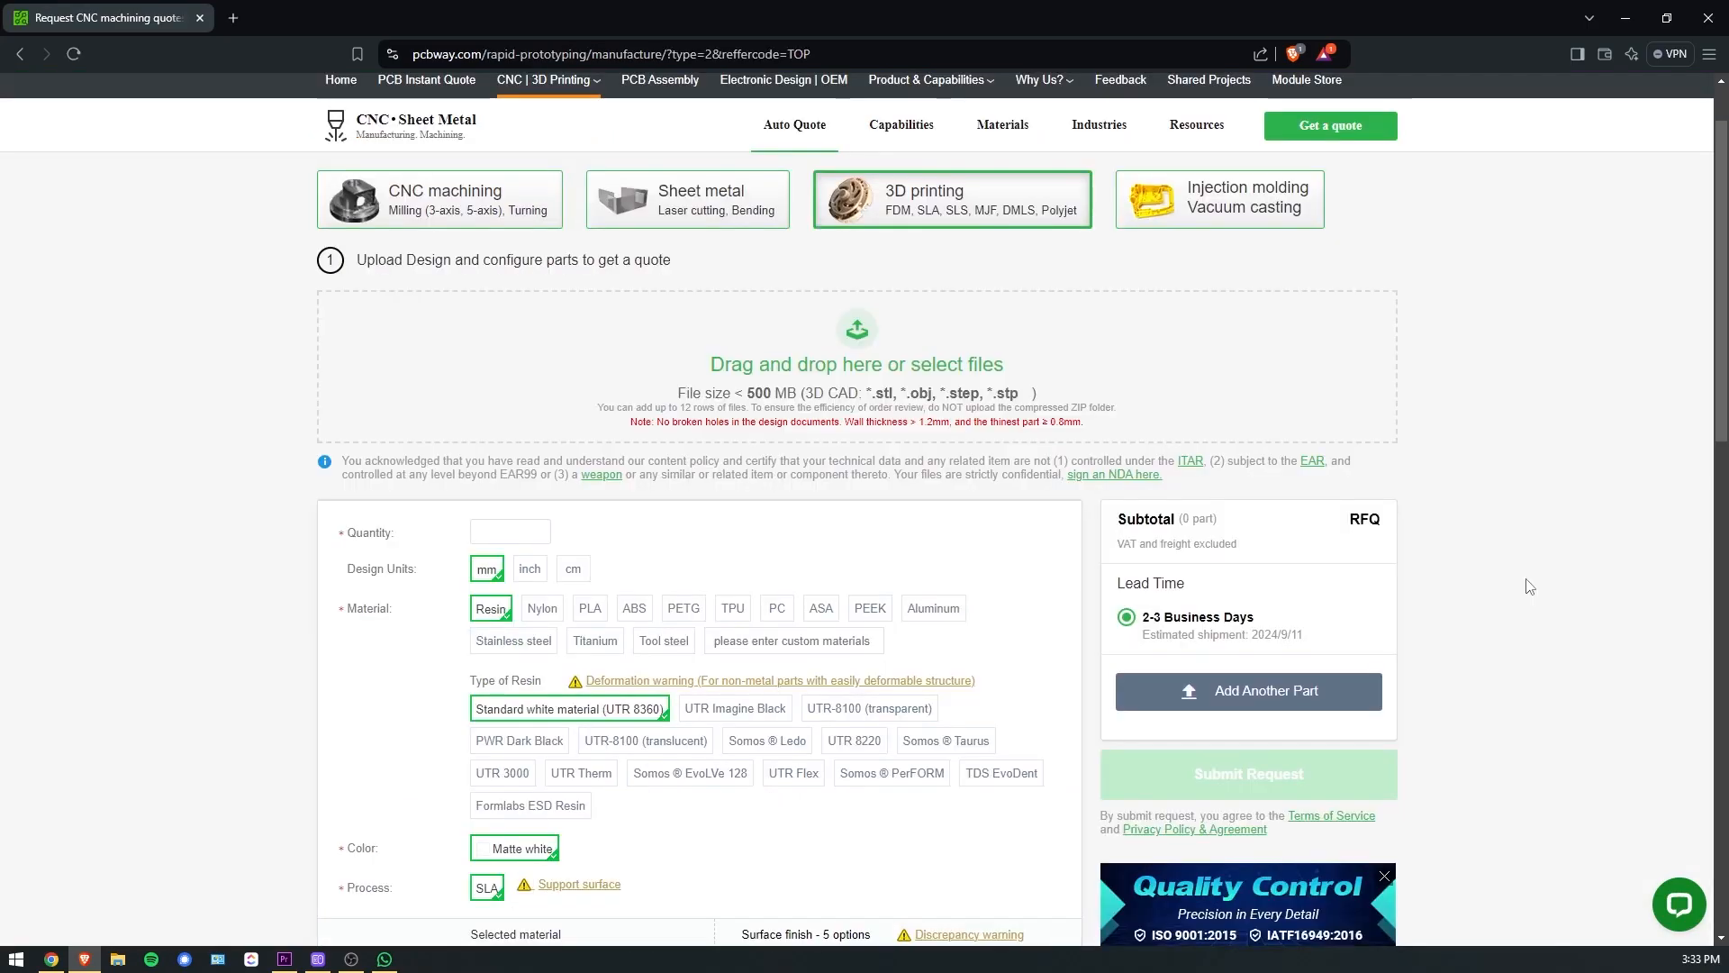
Quote one black PETG piece at 40% infill for the uploaded box model, subtotal $22.65.
scroll("down", 3)
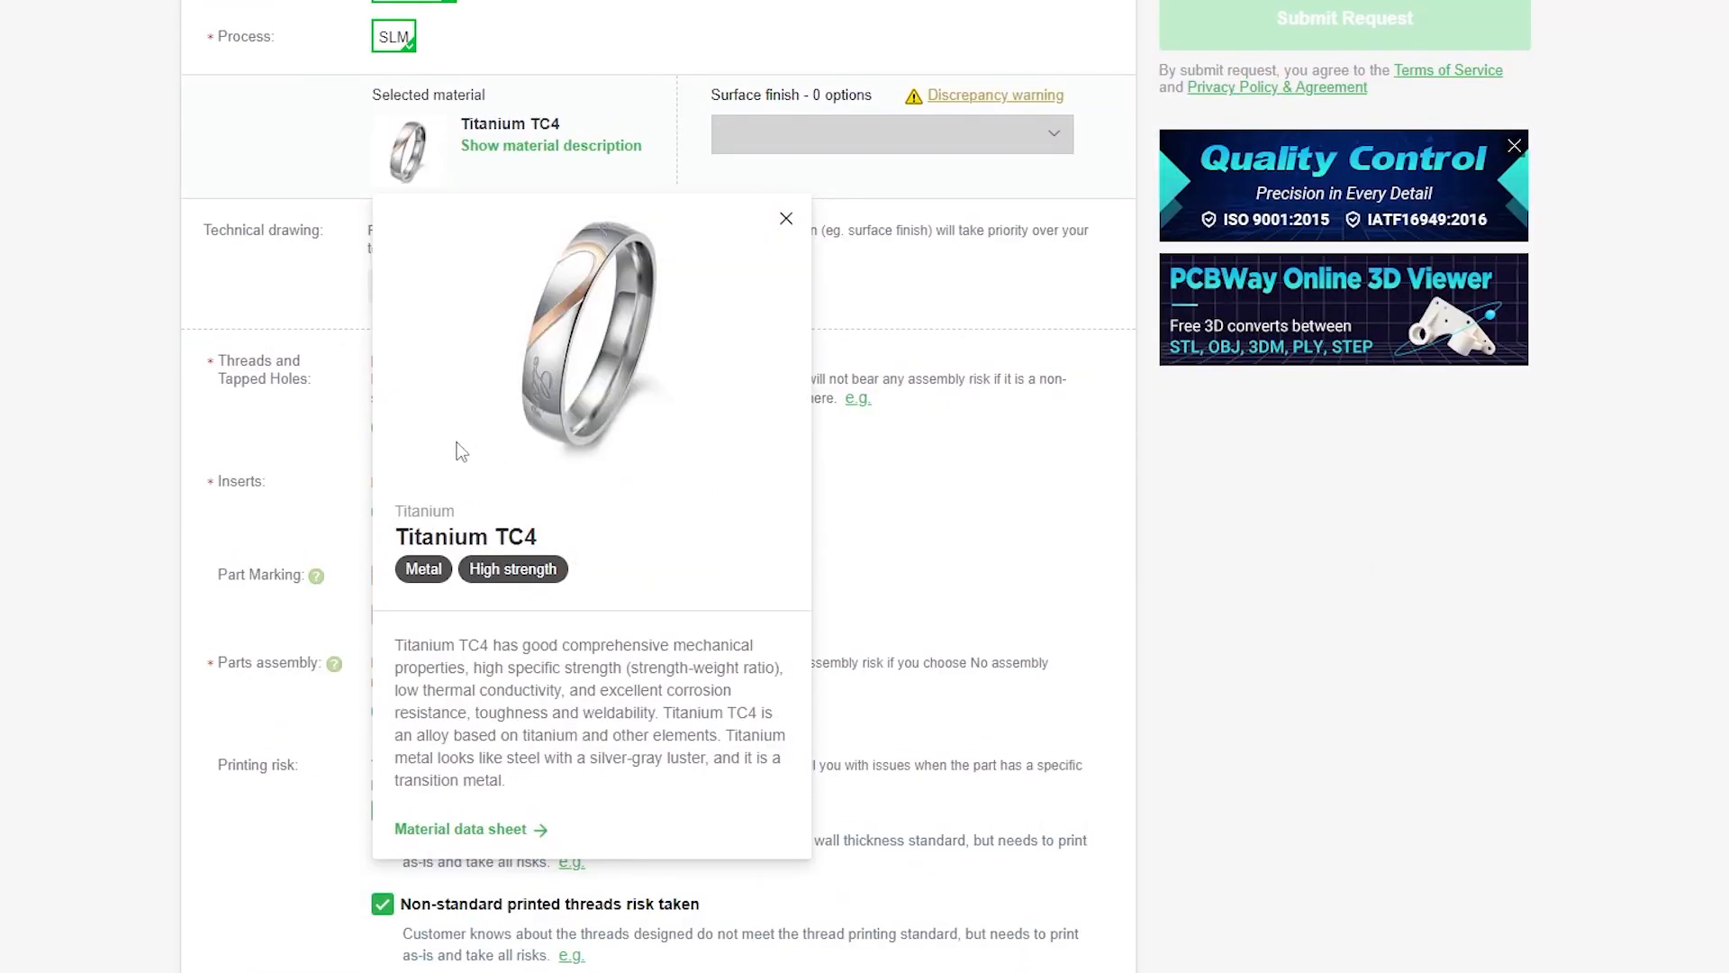
mouse_move(728, 524)
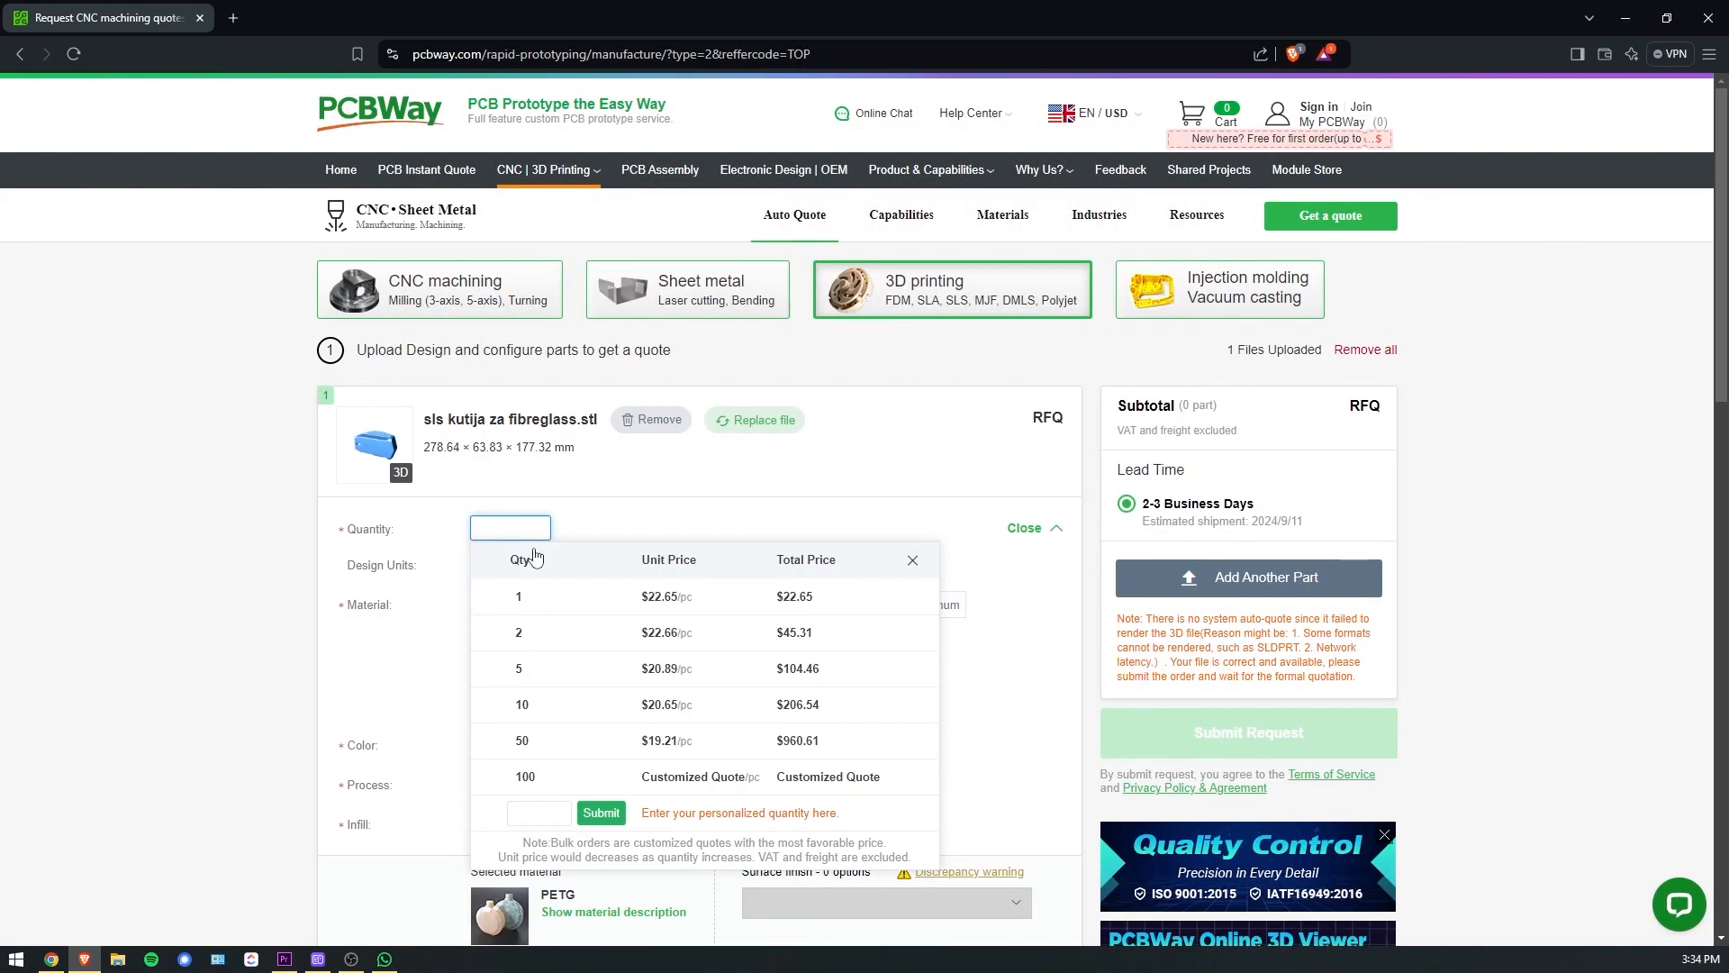
left_click(519, 596)
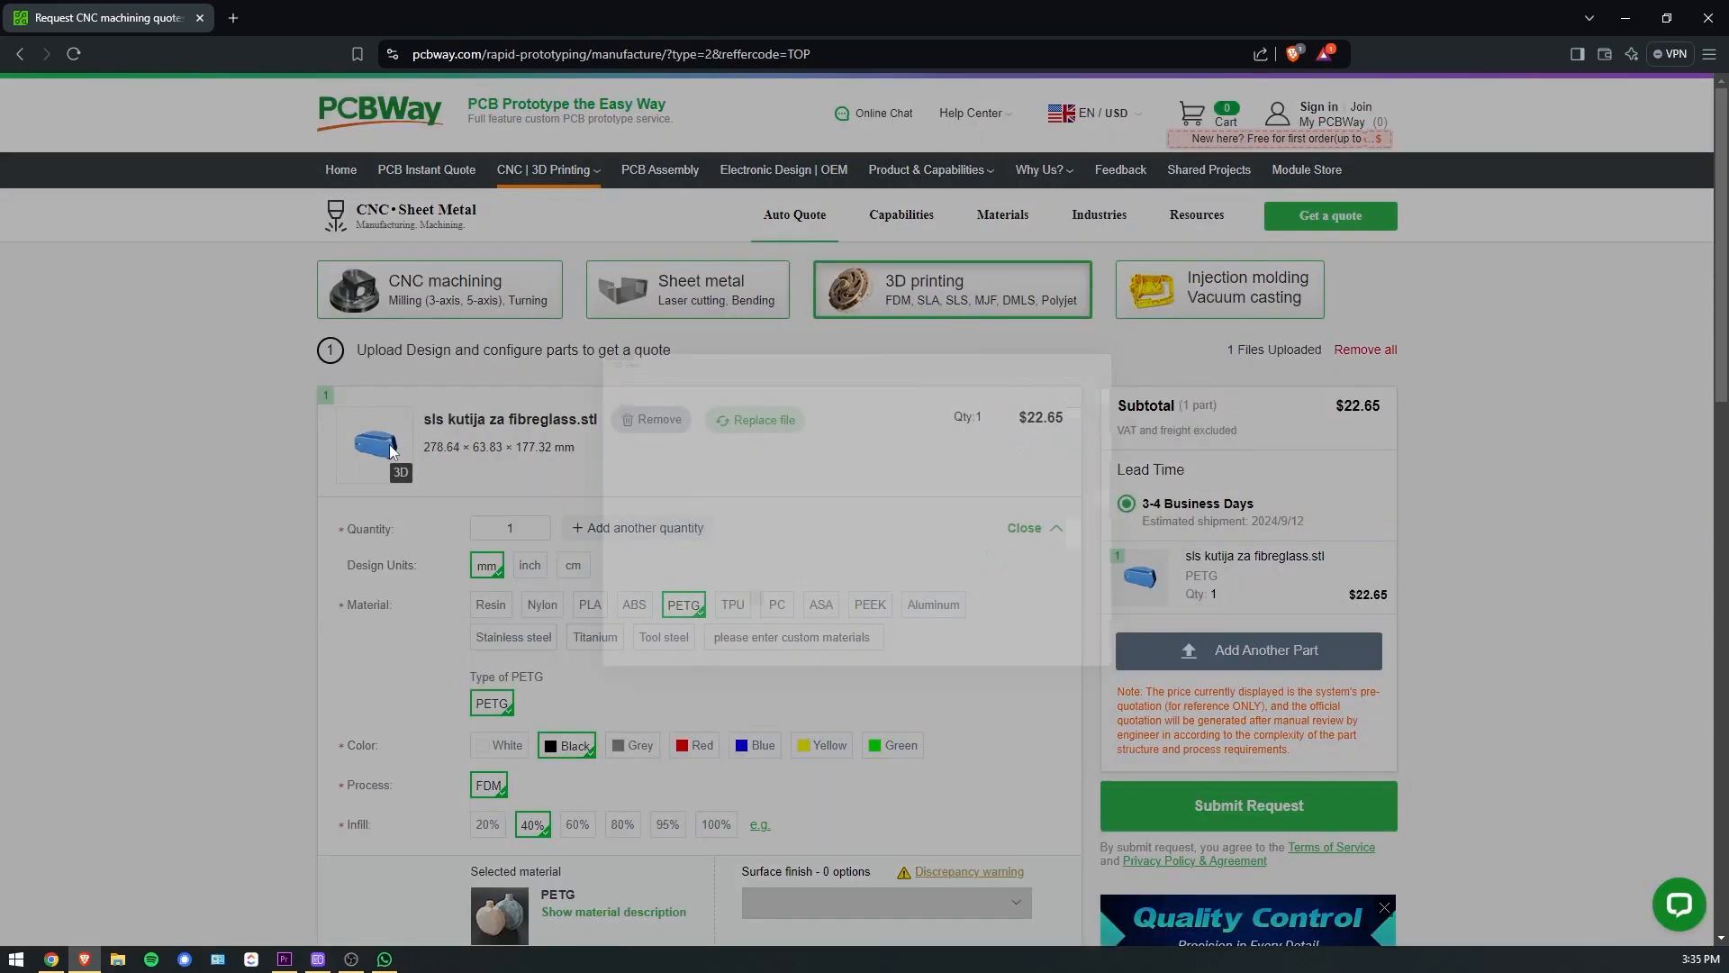
left_click(375, 441)
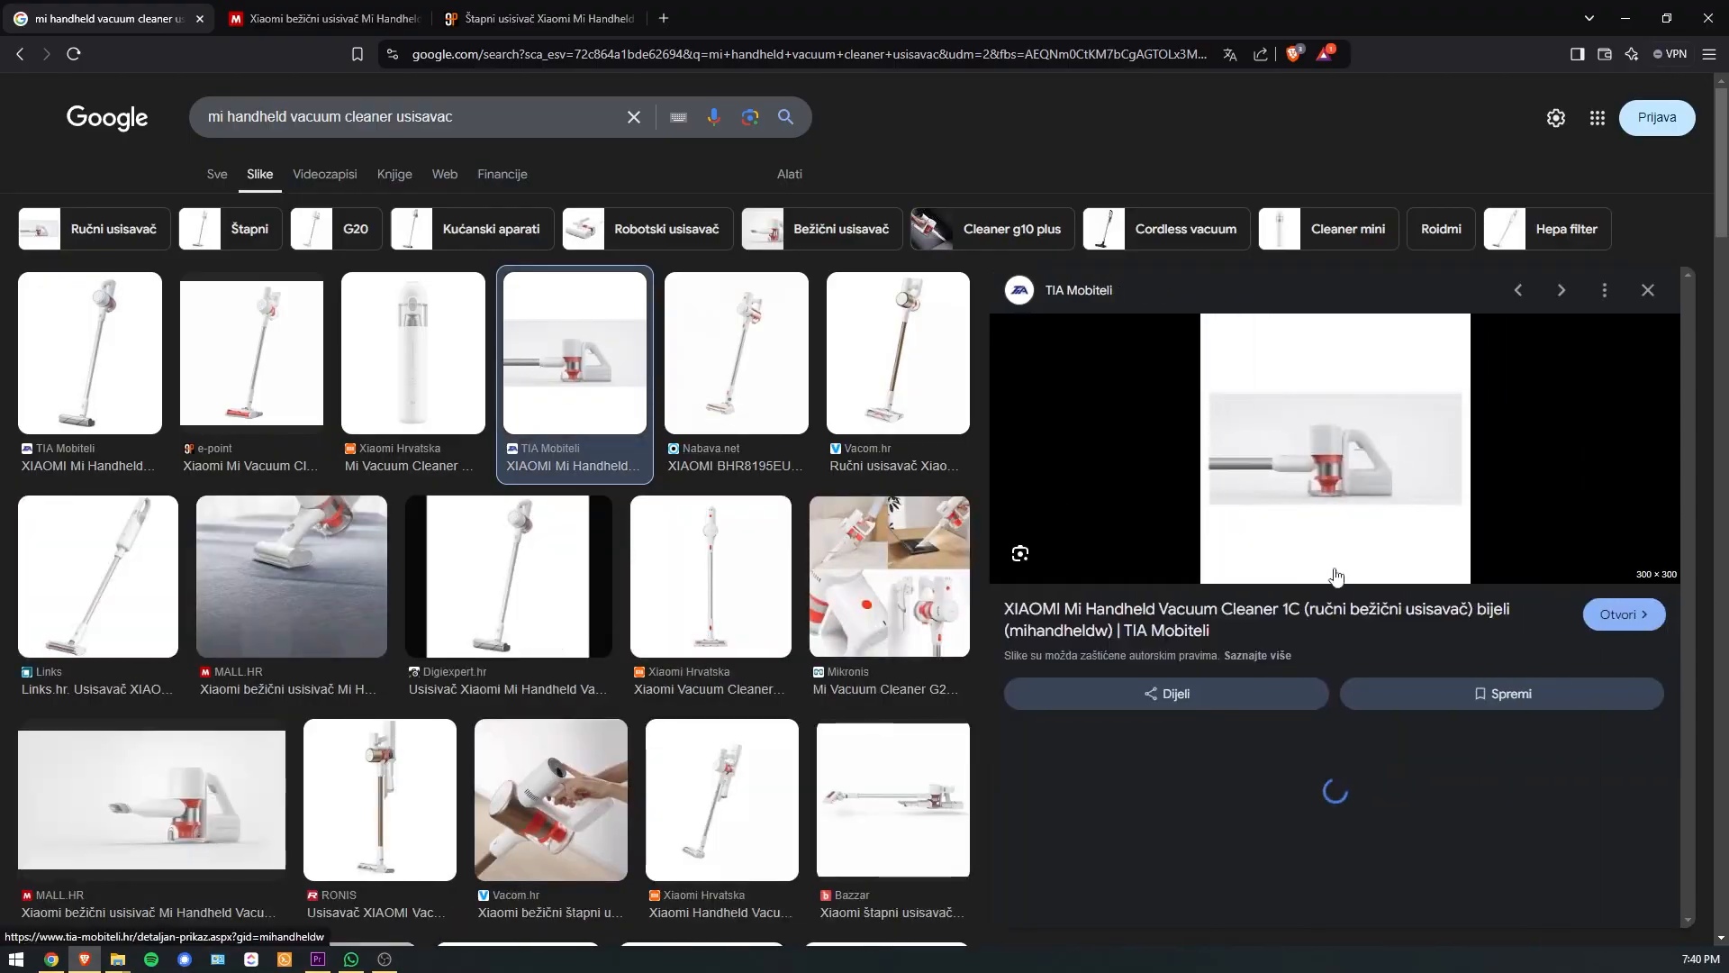
View the mall.hr Xiaomi Mi Handheld Vacuum Cleaner page and its price.
left_click(321, 18)
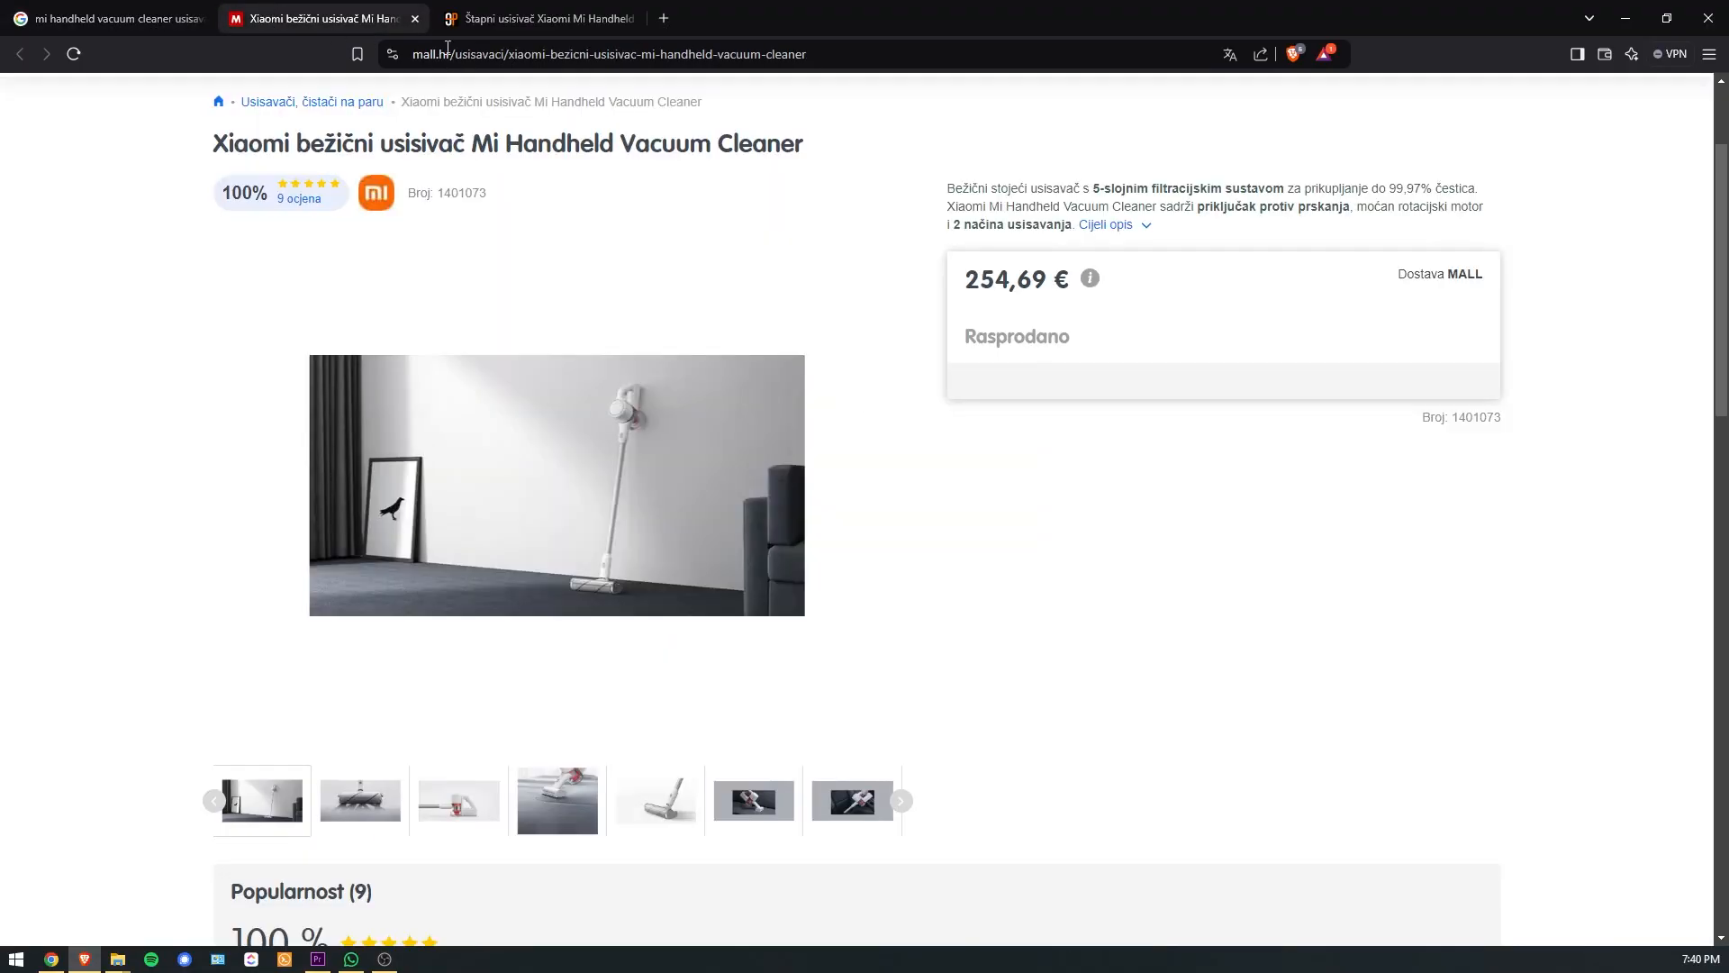
left_click(538, 18)
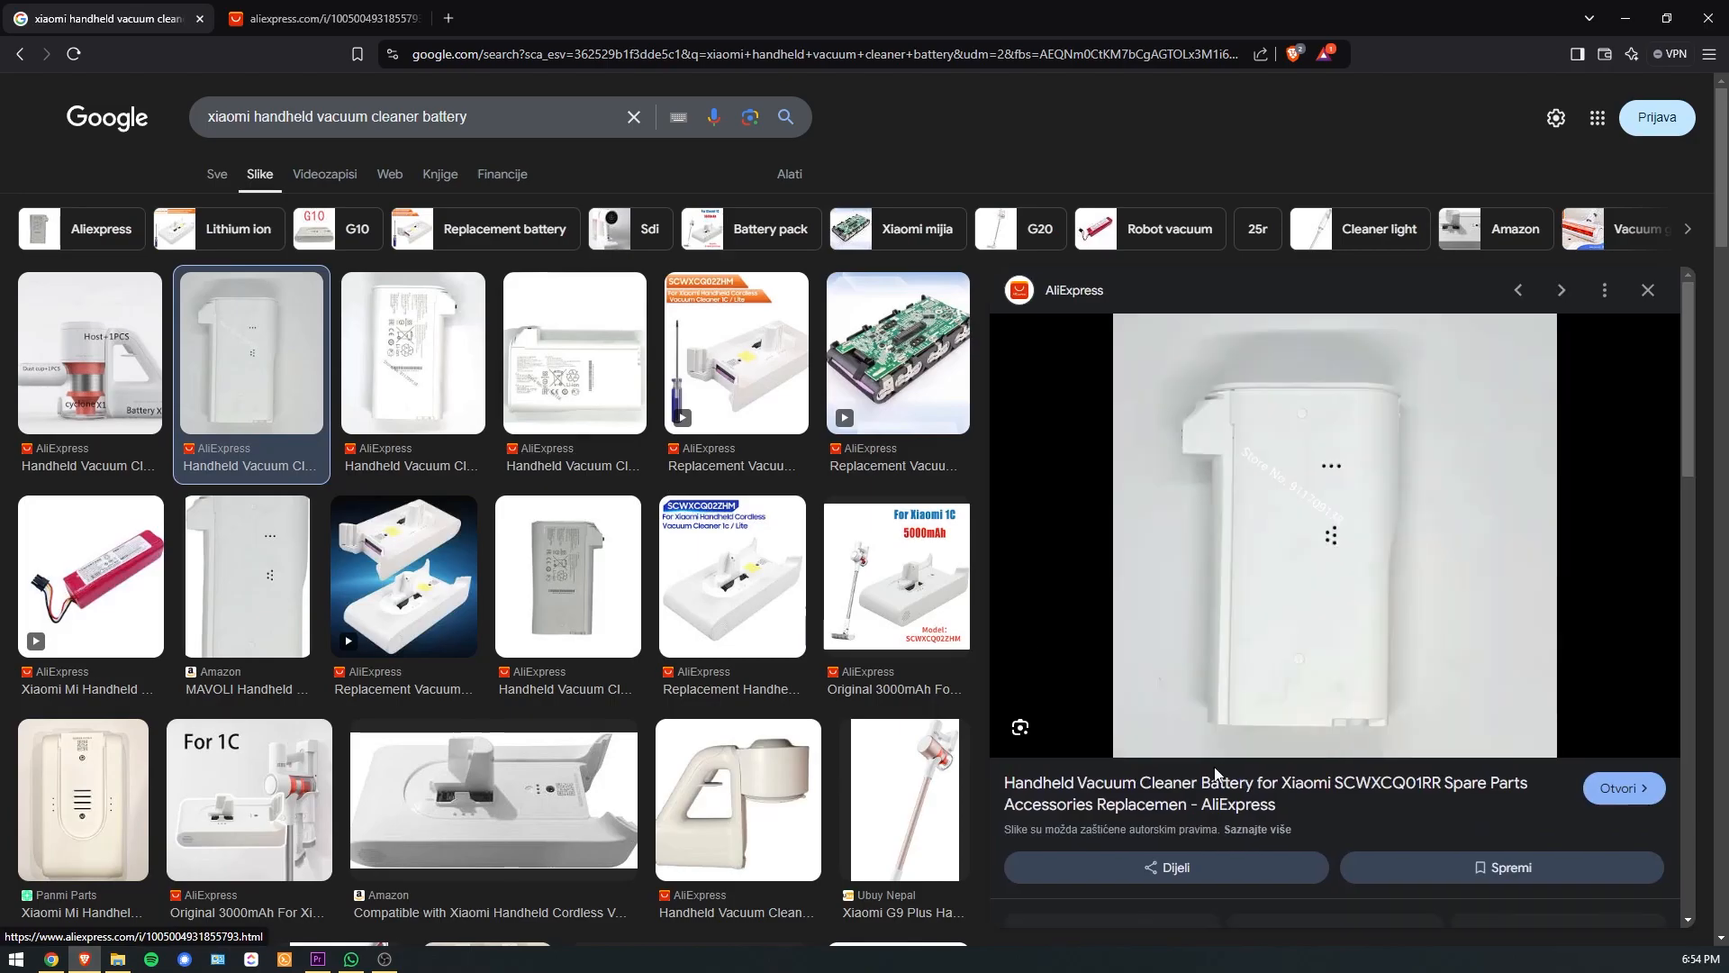
Follow the AliExpress battery listing from the Google Images preview.
left_click(1621, 787)
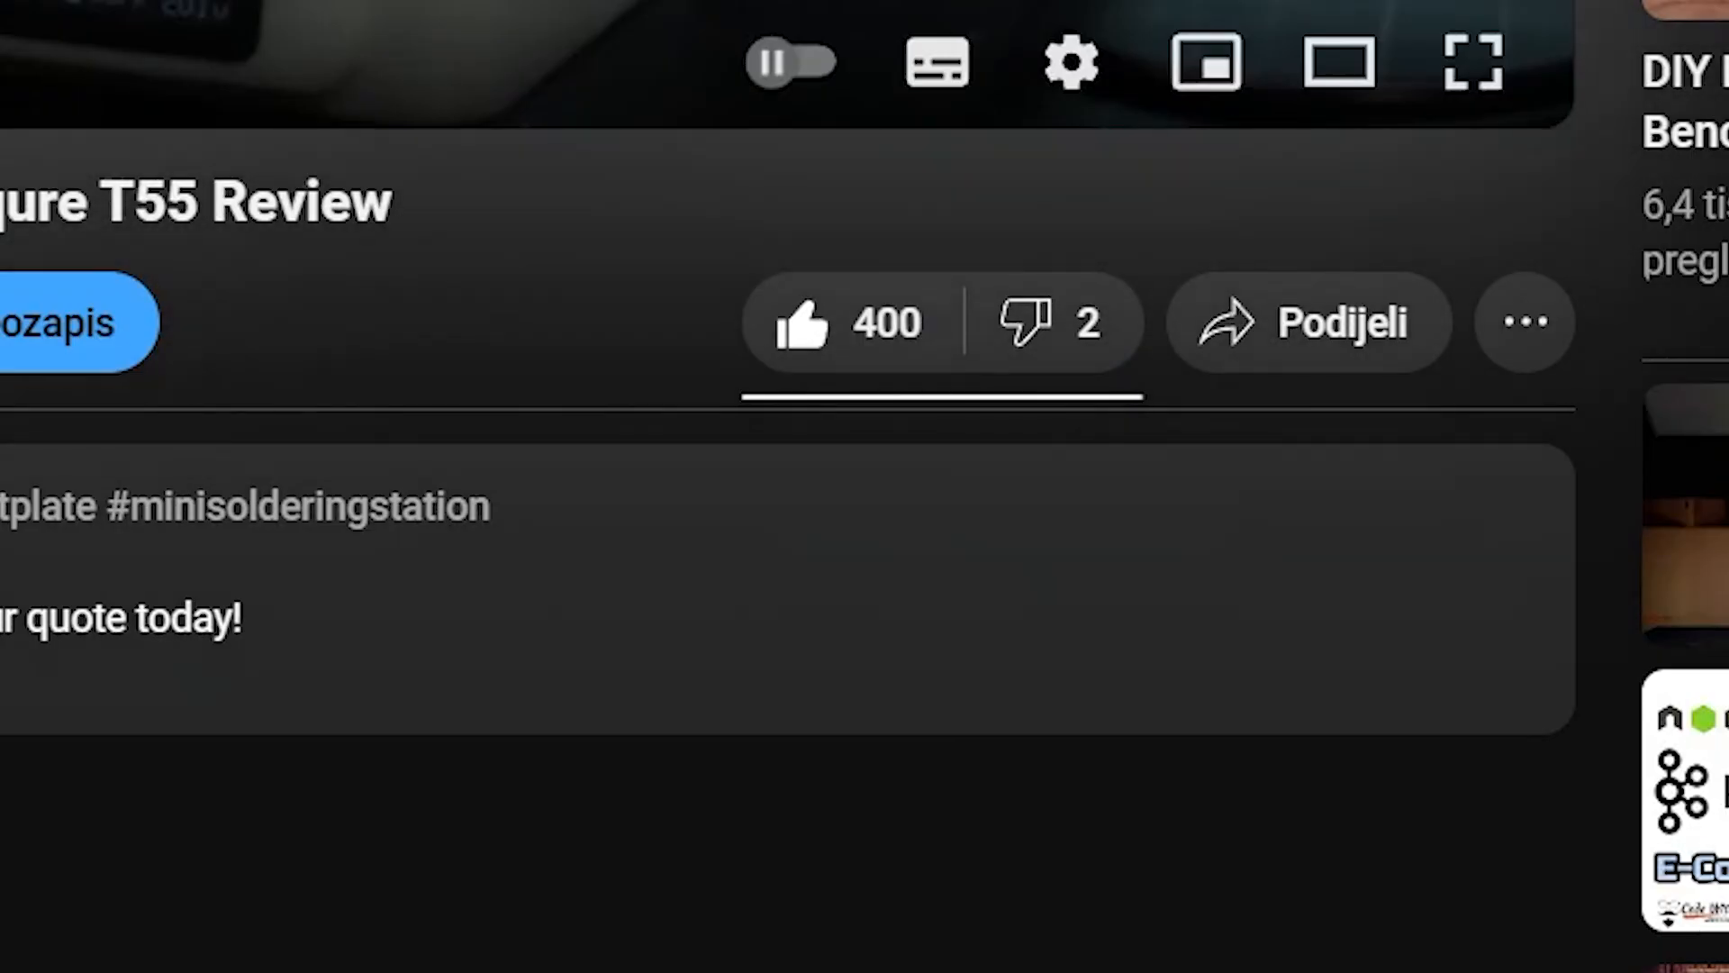
Comment 'aaaa super ti je ovaj kapacitet sto' and read the description's shopping and equipment lists.
type("aaaa super ti je ovaj kapacitet sto")
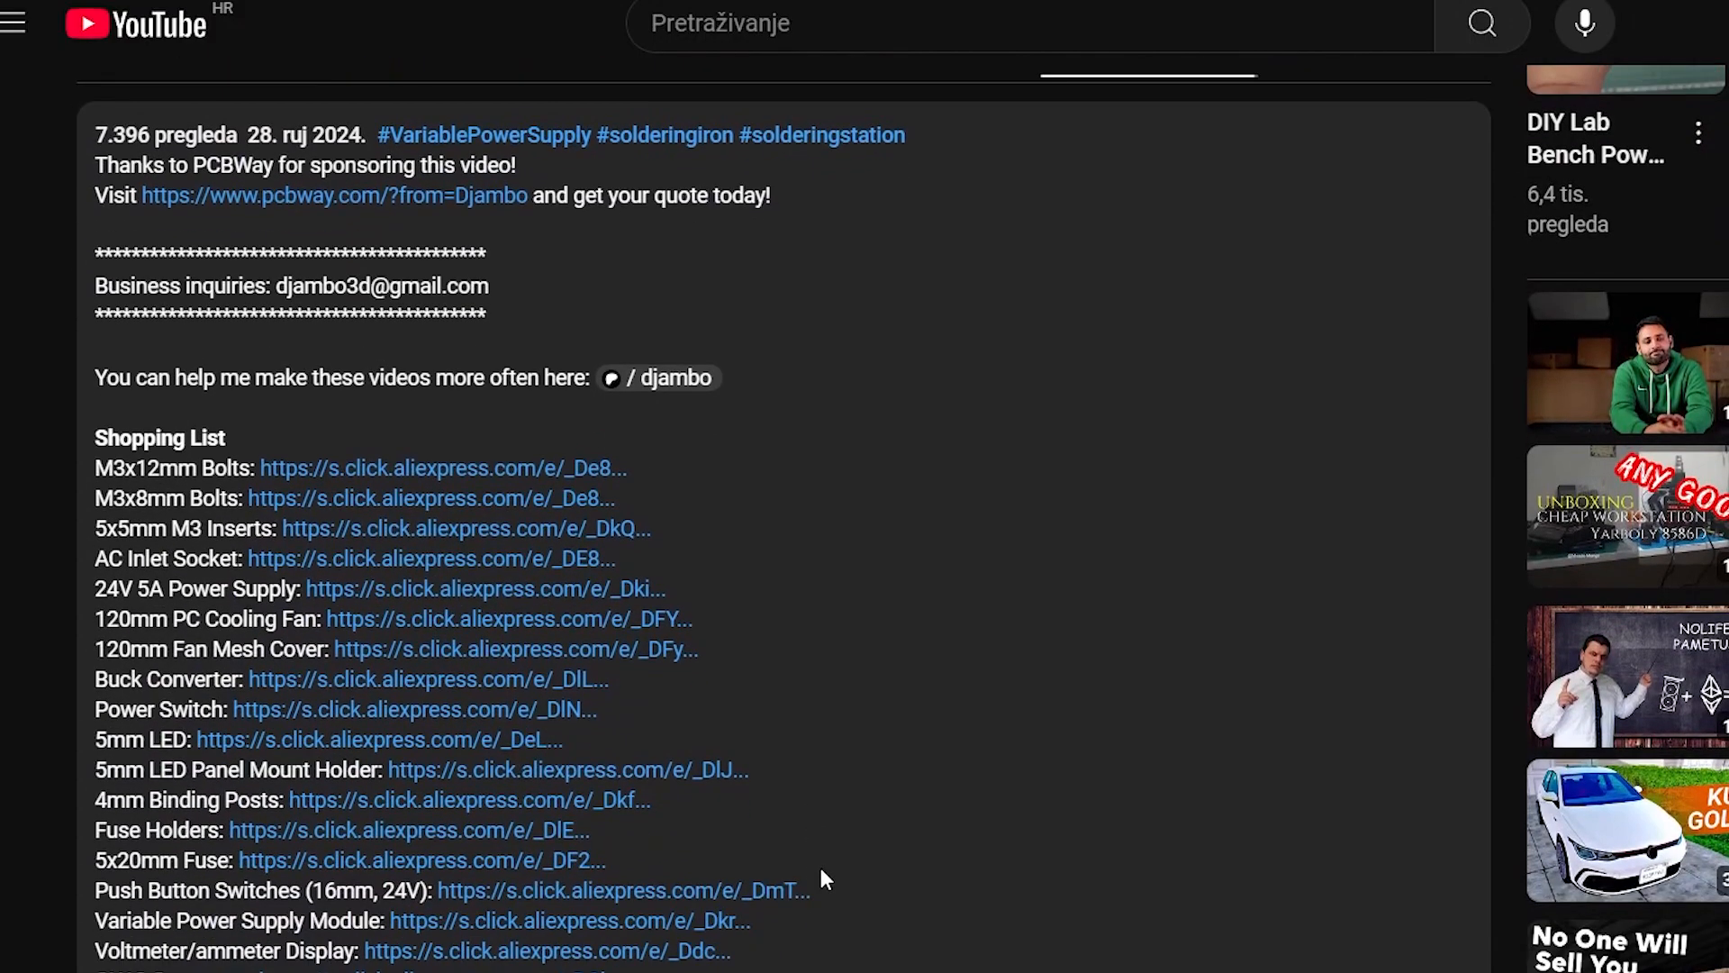
scroll("down", 3)
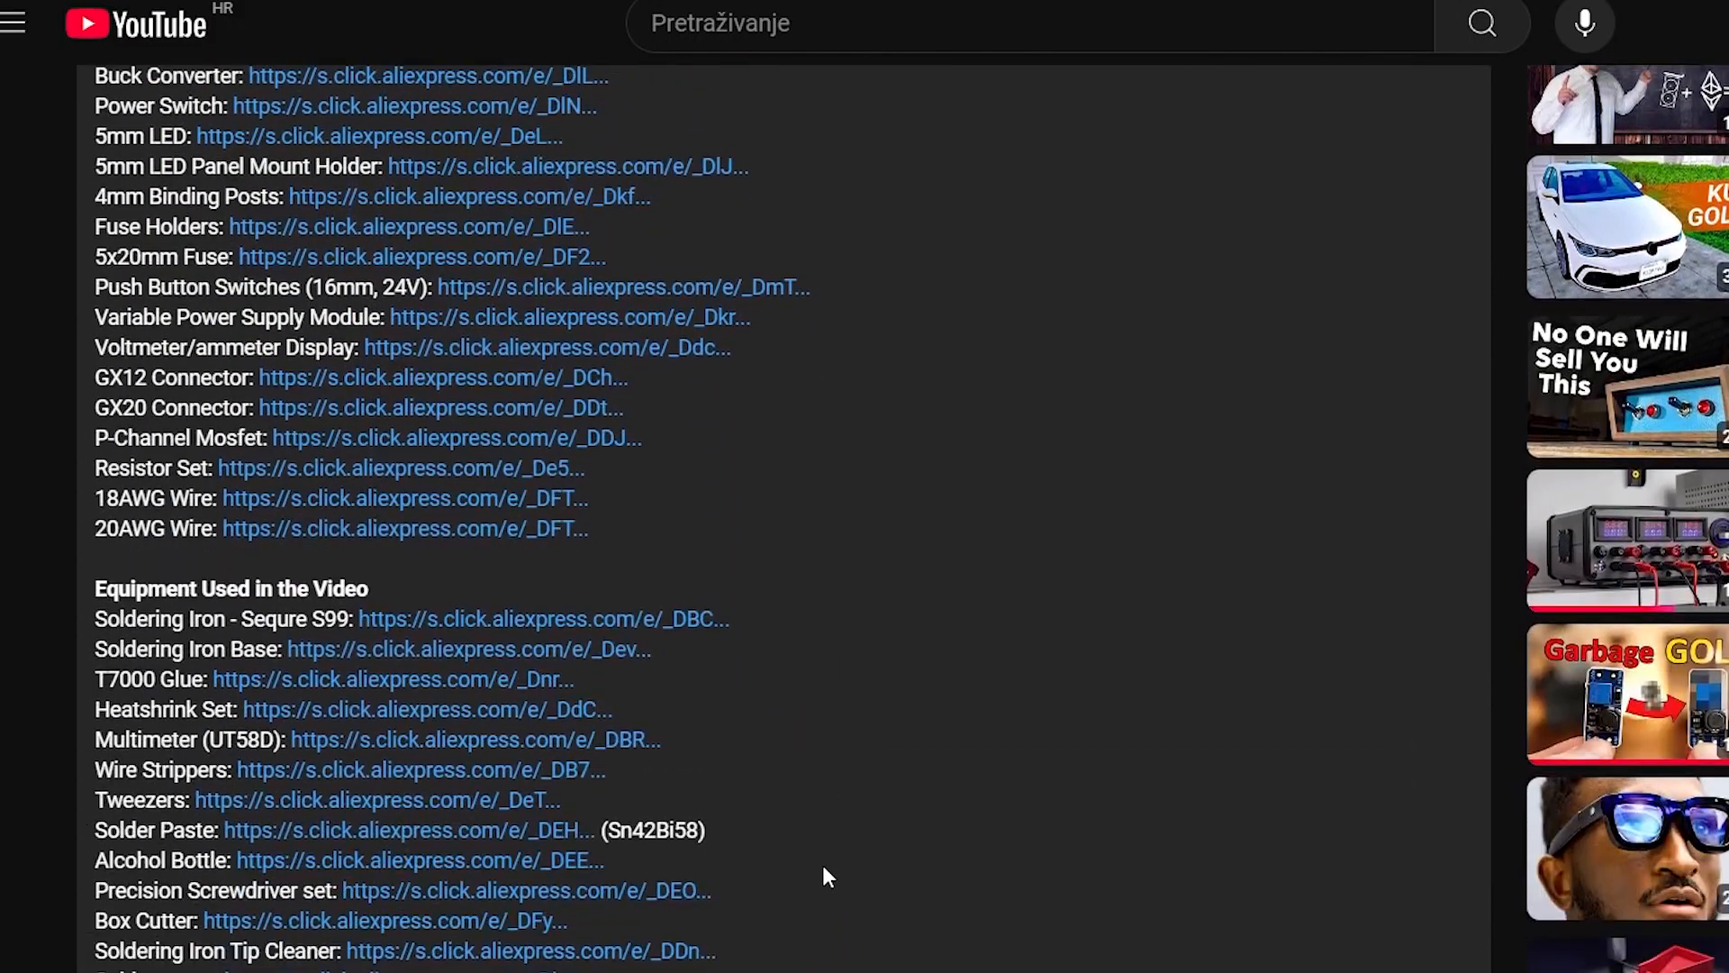
scroll("down", 3)
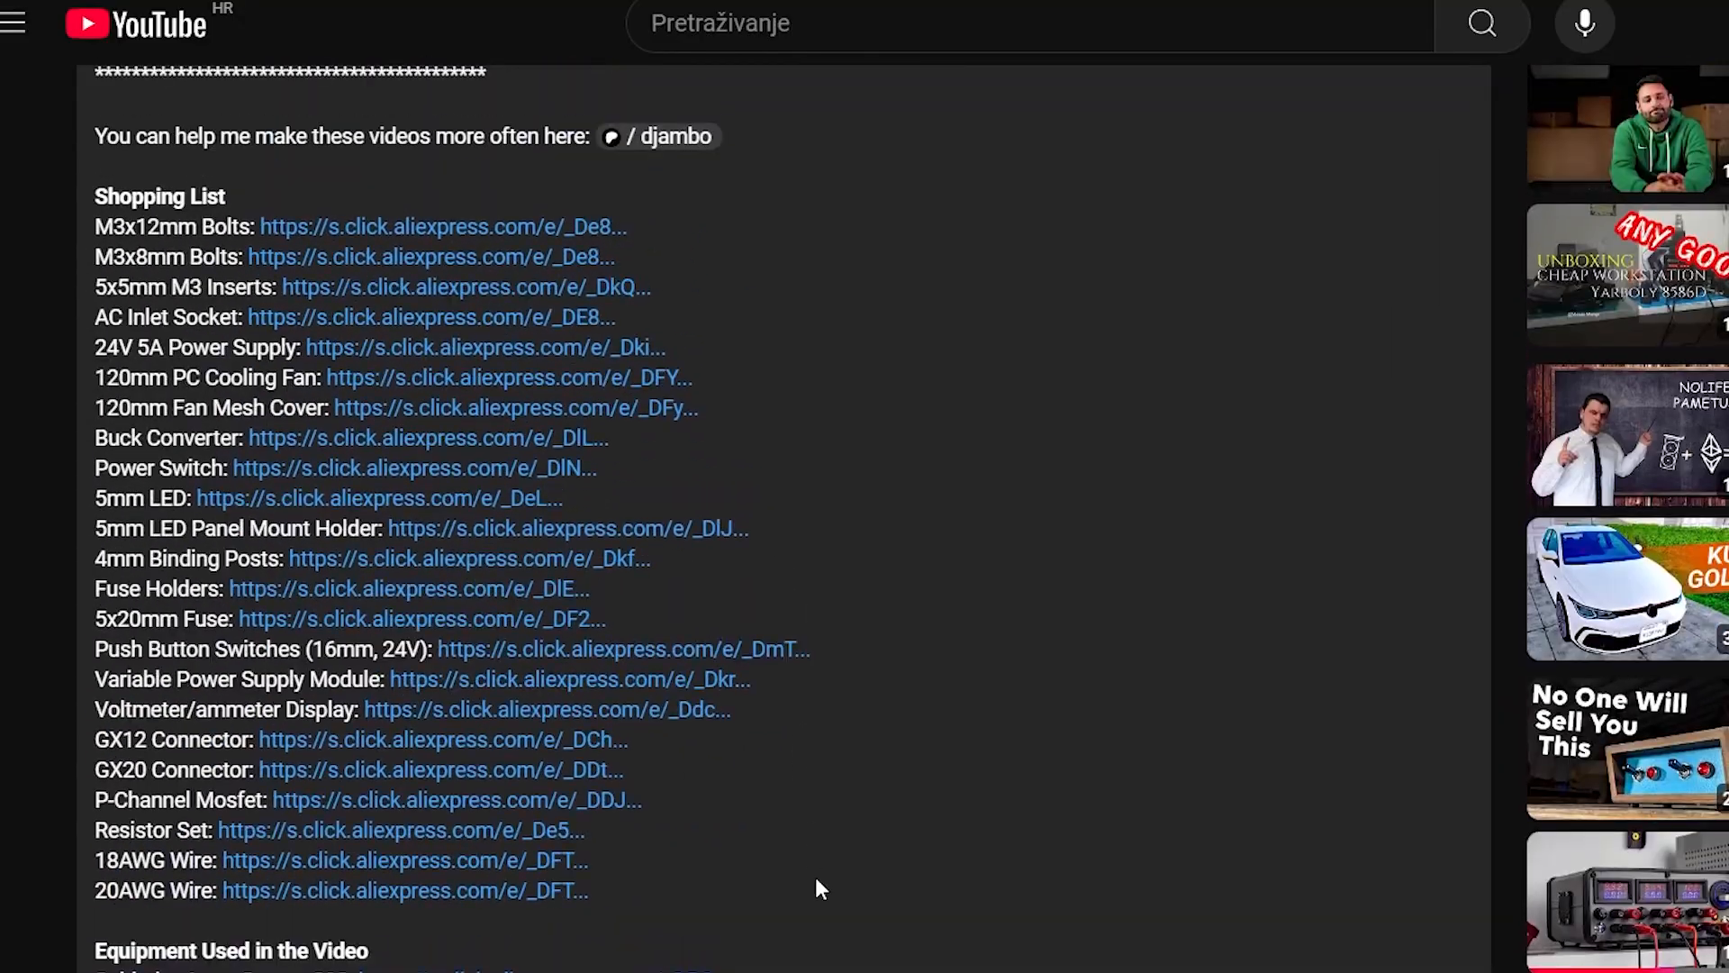
mouse_move(831, 337)
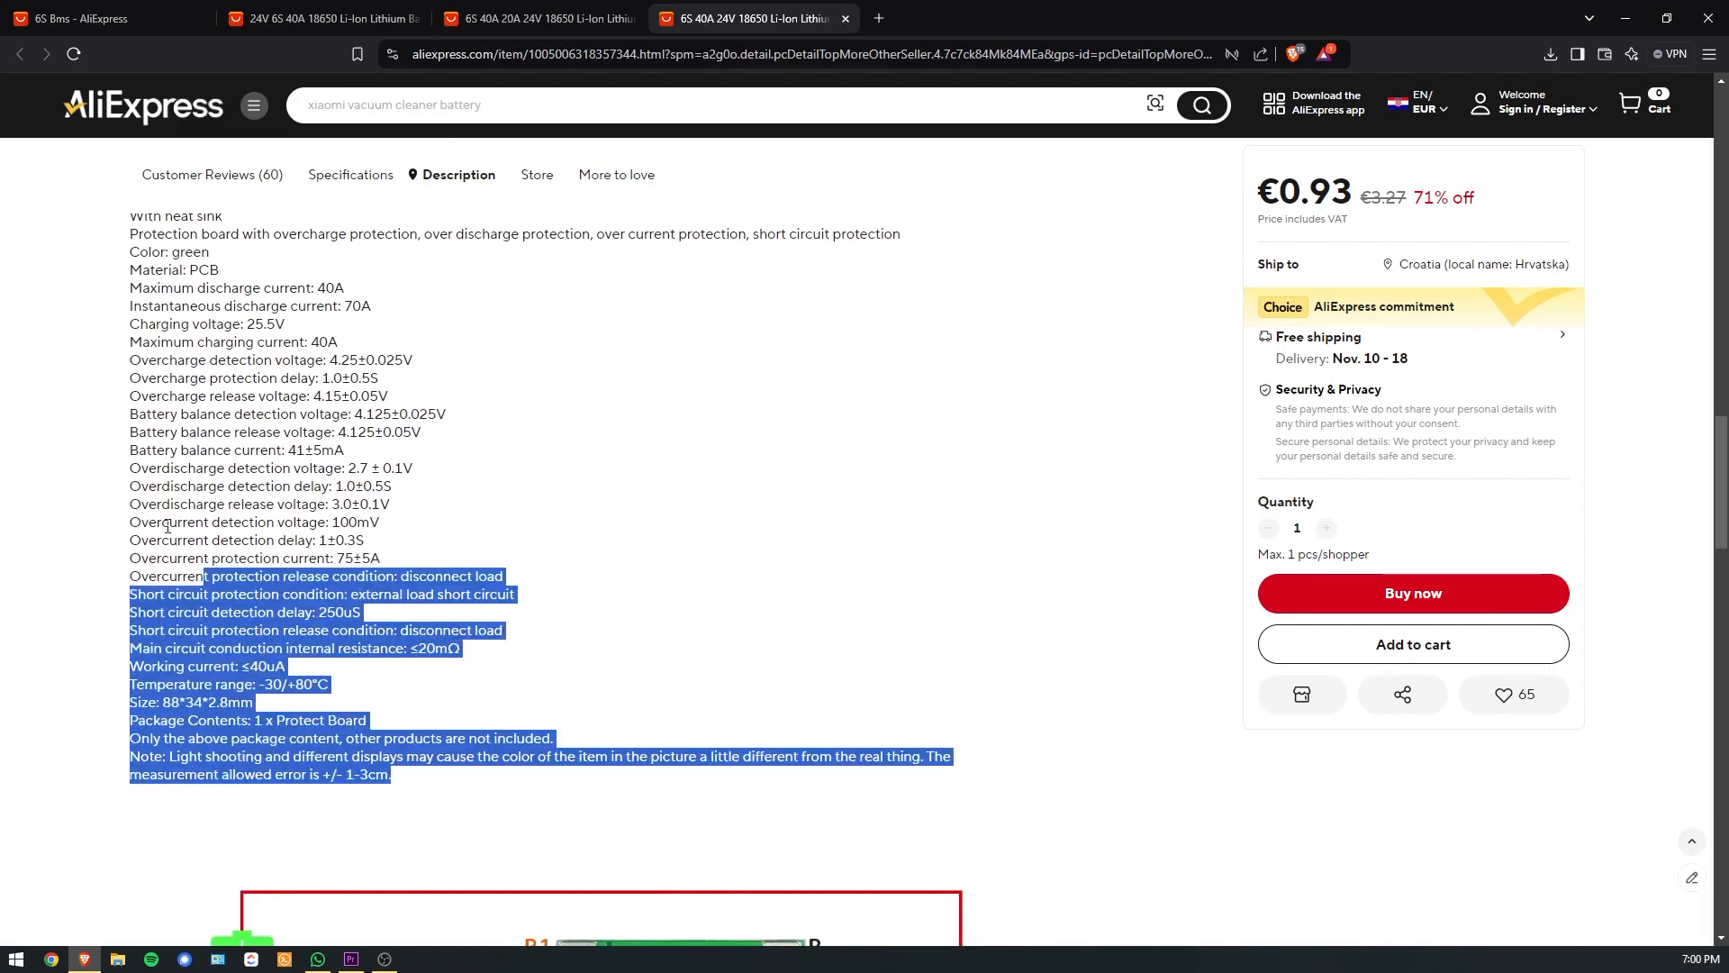
Clear the text selection and reach the BMS board's wiring diagram image.
left_click(747, 530)
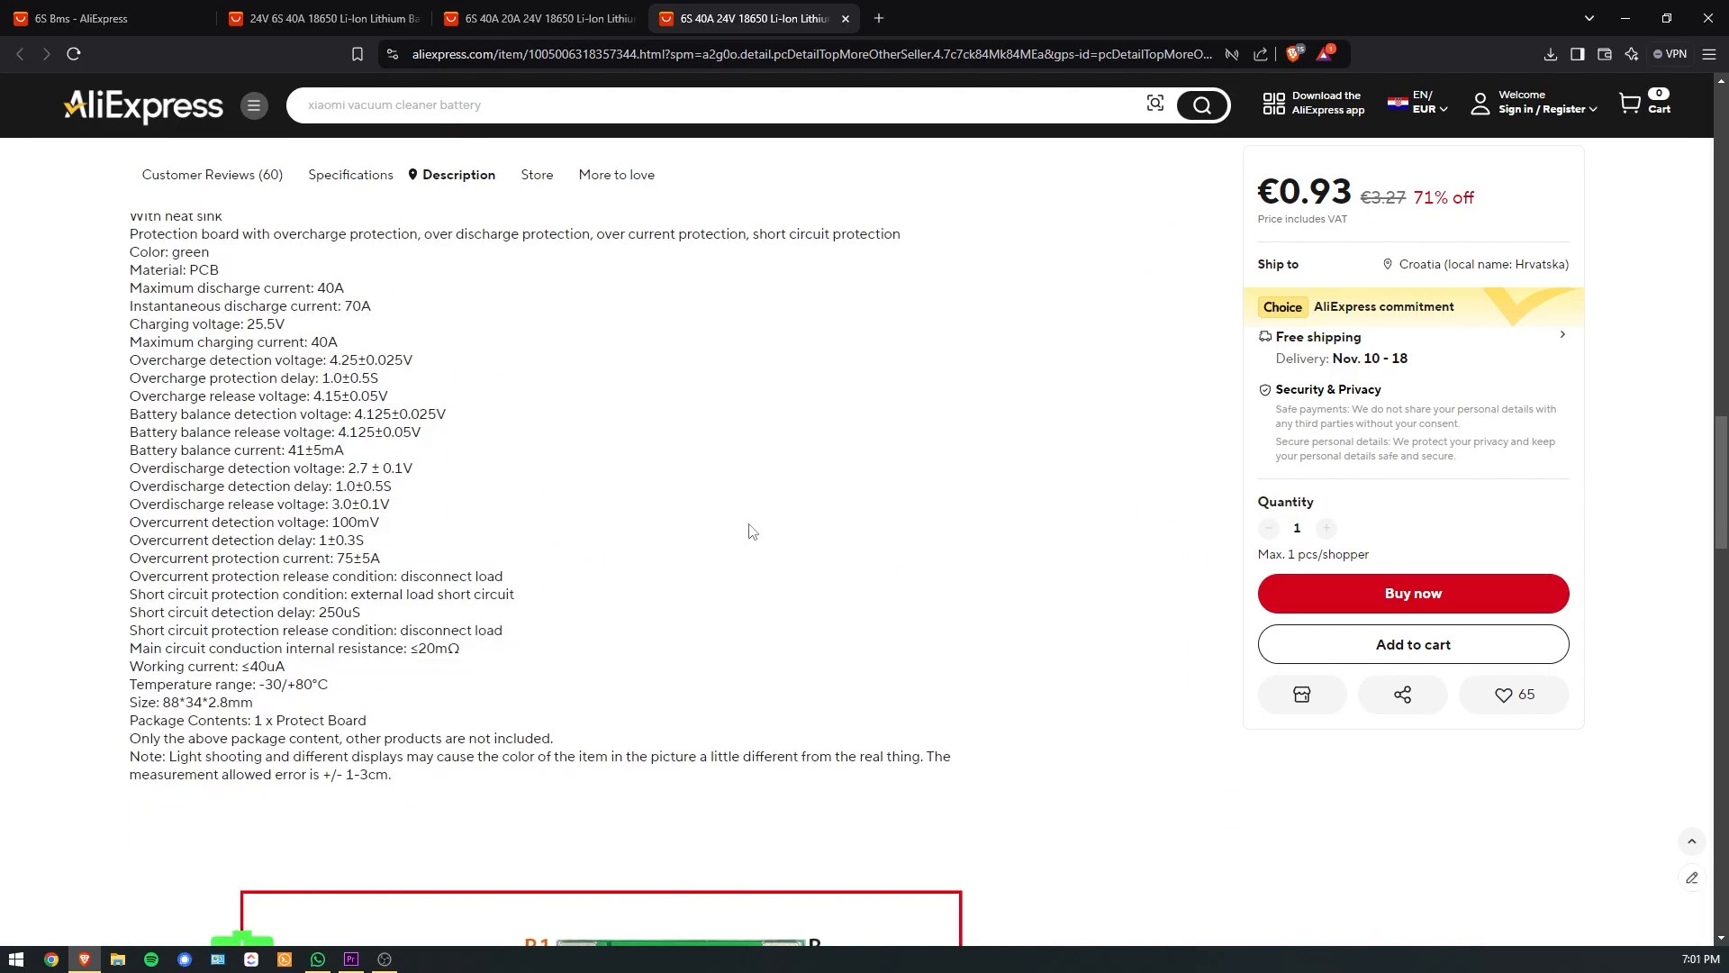
scroll("down", 3)
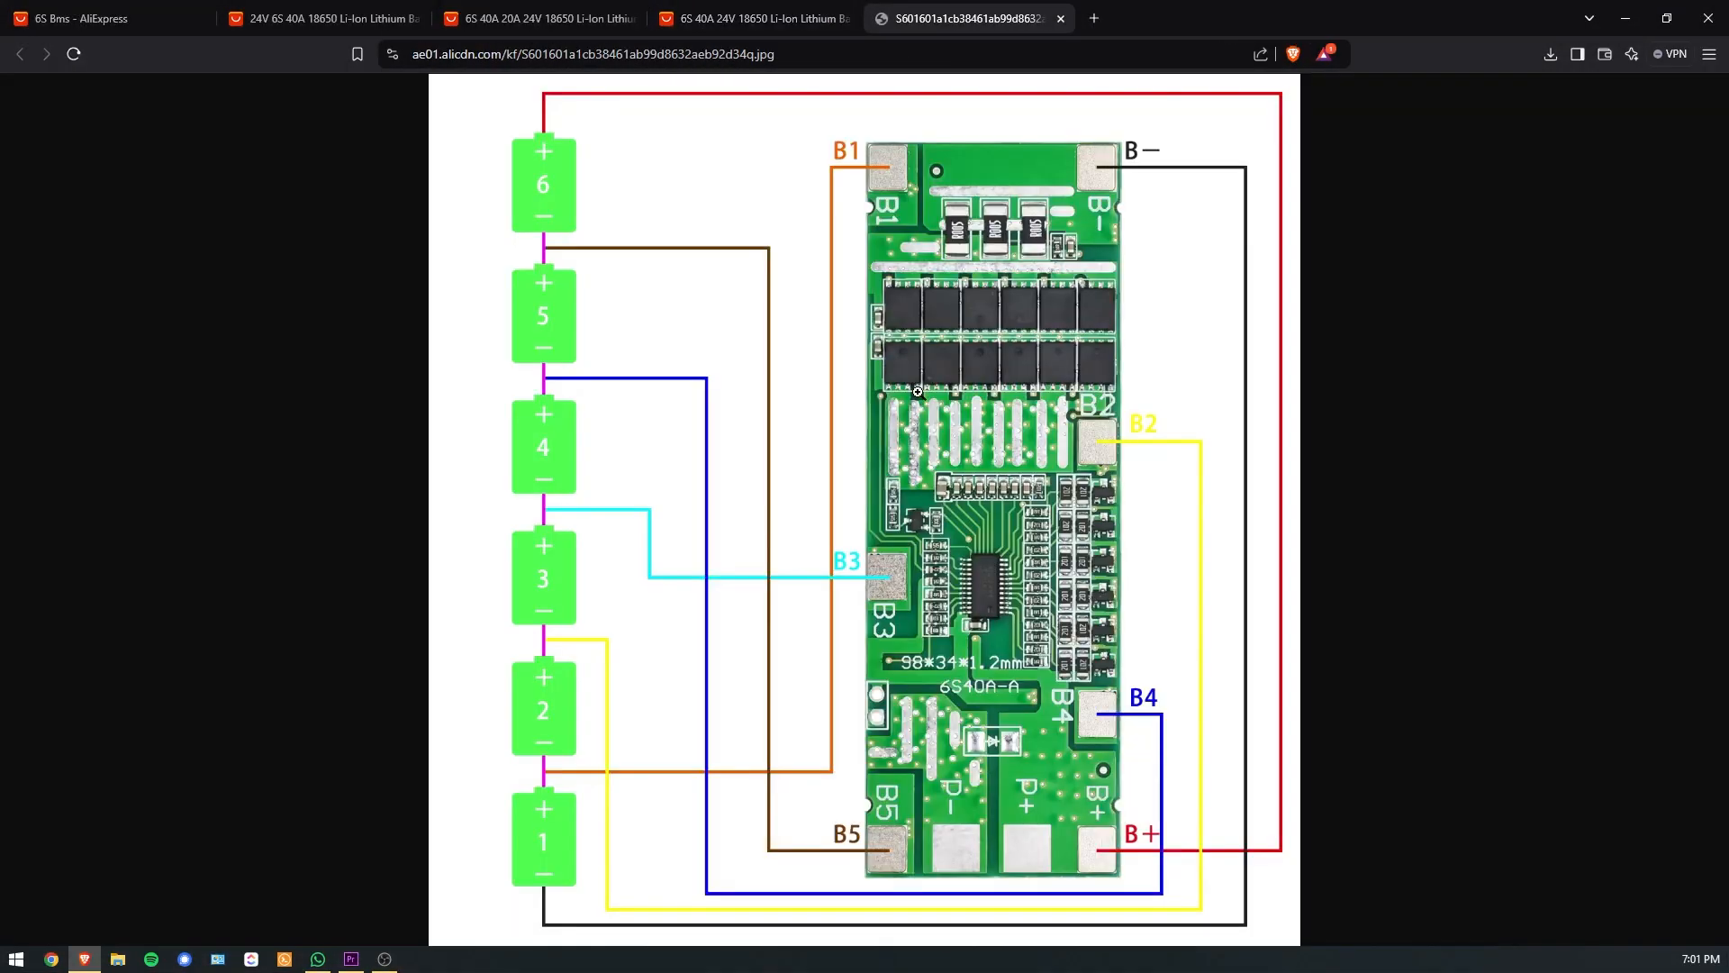
mouse_move(1387, 785)
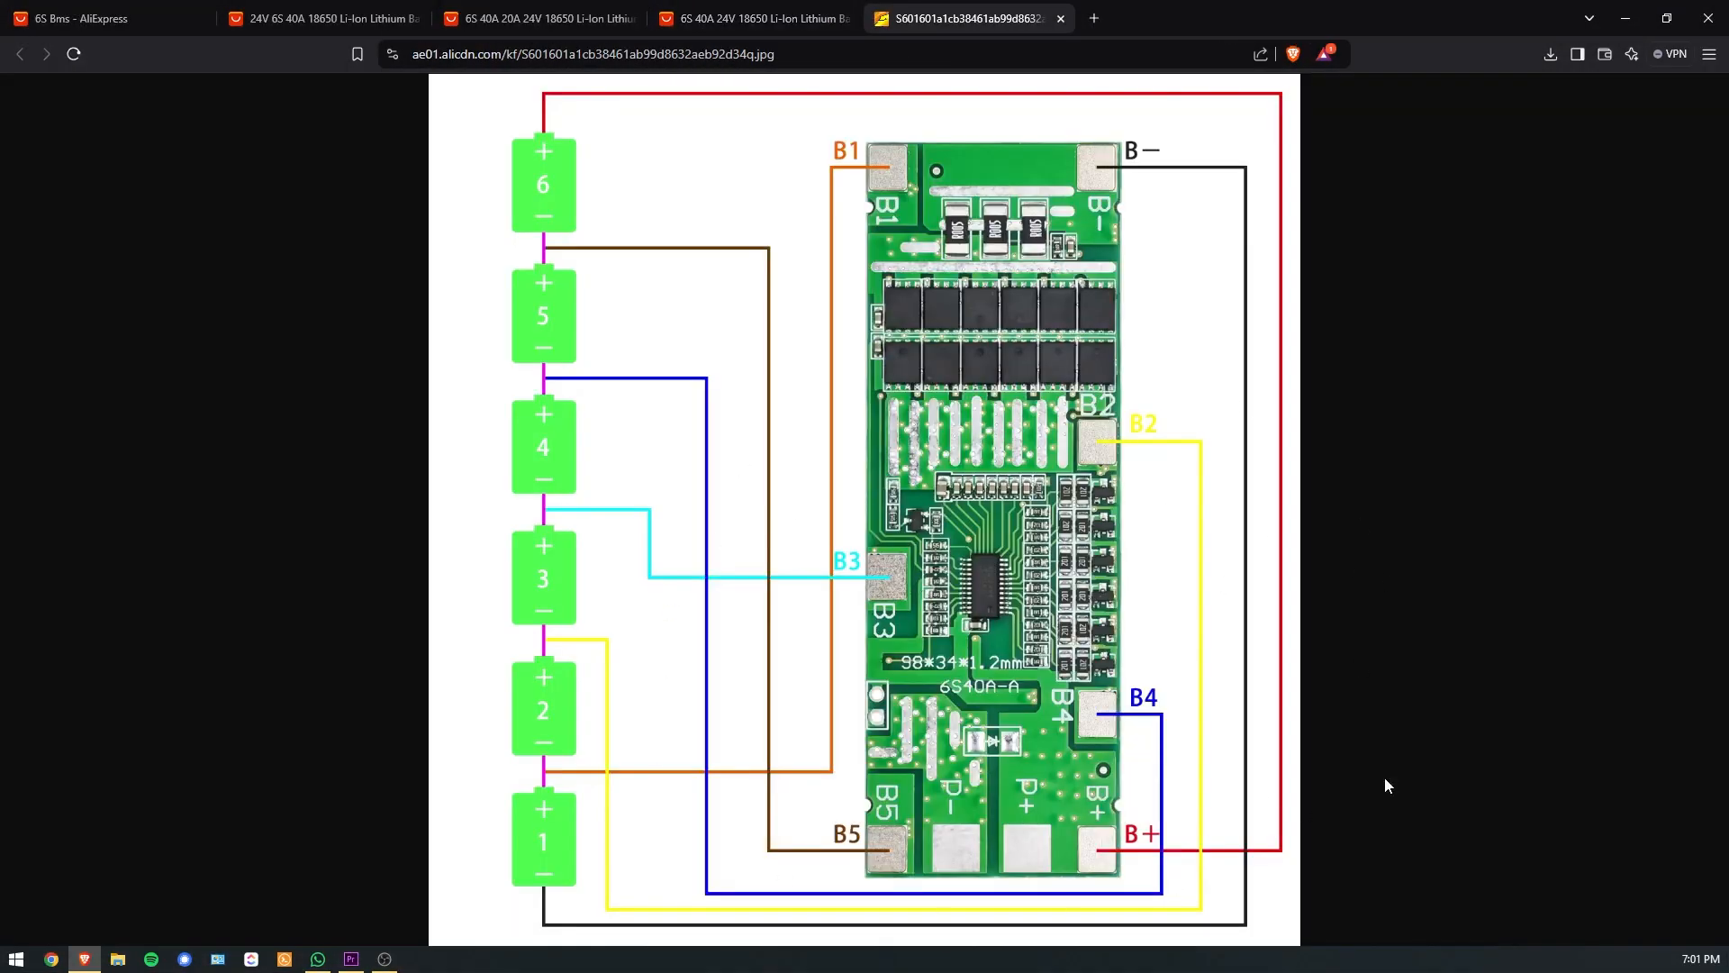
Bring up the 25.2V 1A lithium pack charger listing, priced €0.93.
left_click(106, 18)
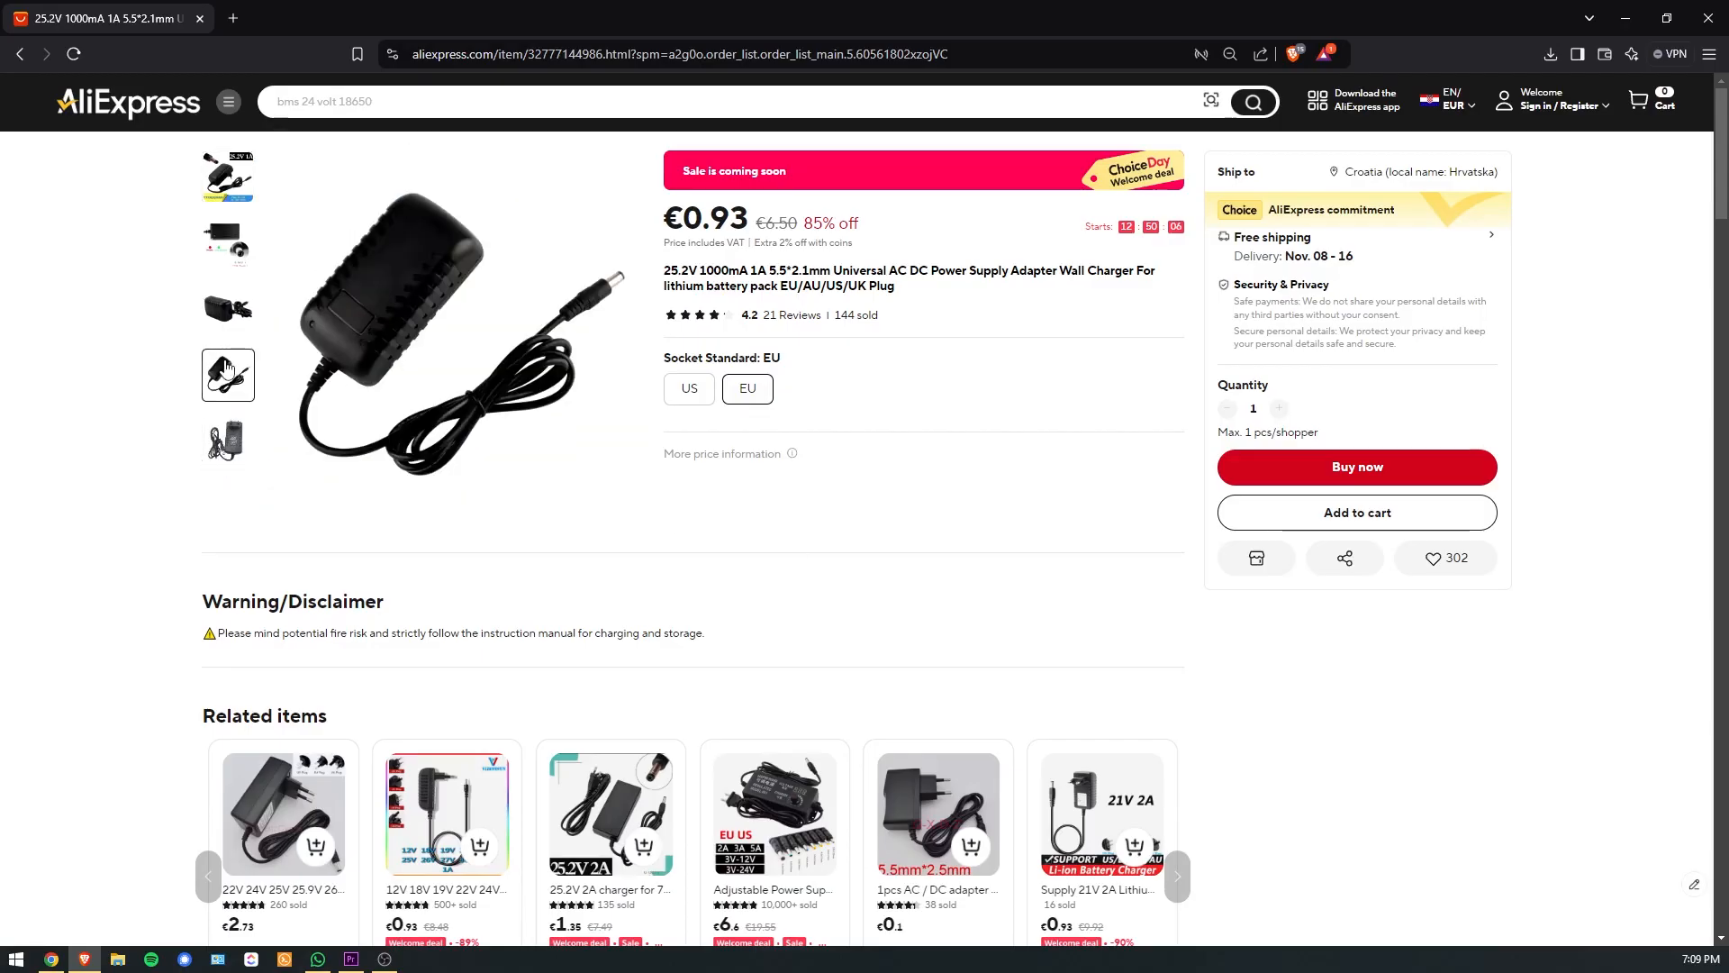
View the Xiaomi Vacuum Cleaner Battery switch schematic, then its PcbDoc board layout.
left_click(227, 243)
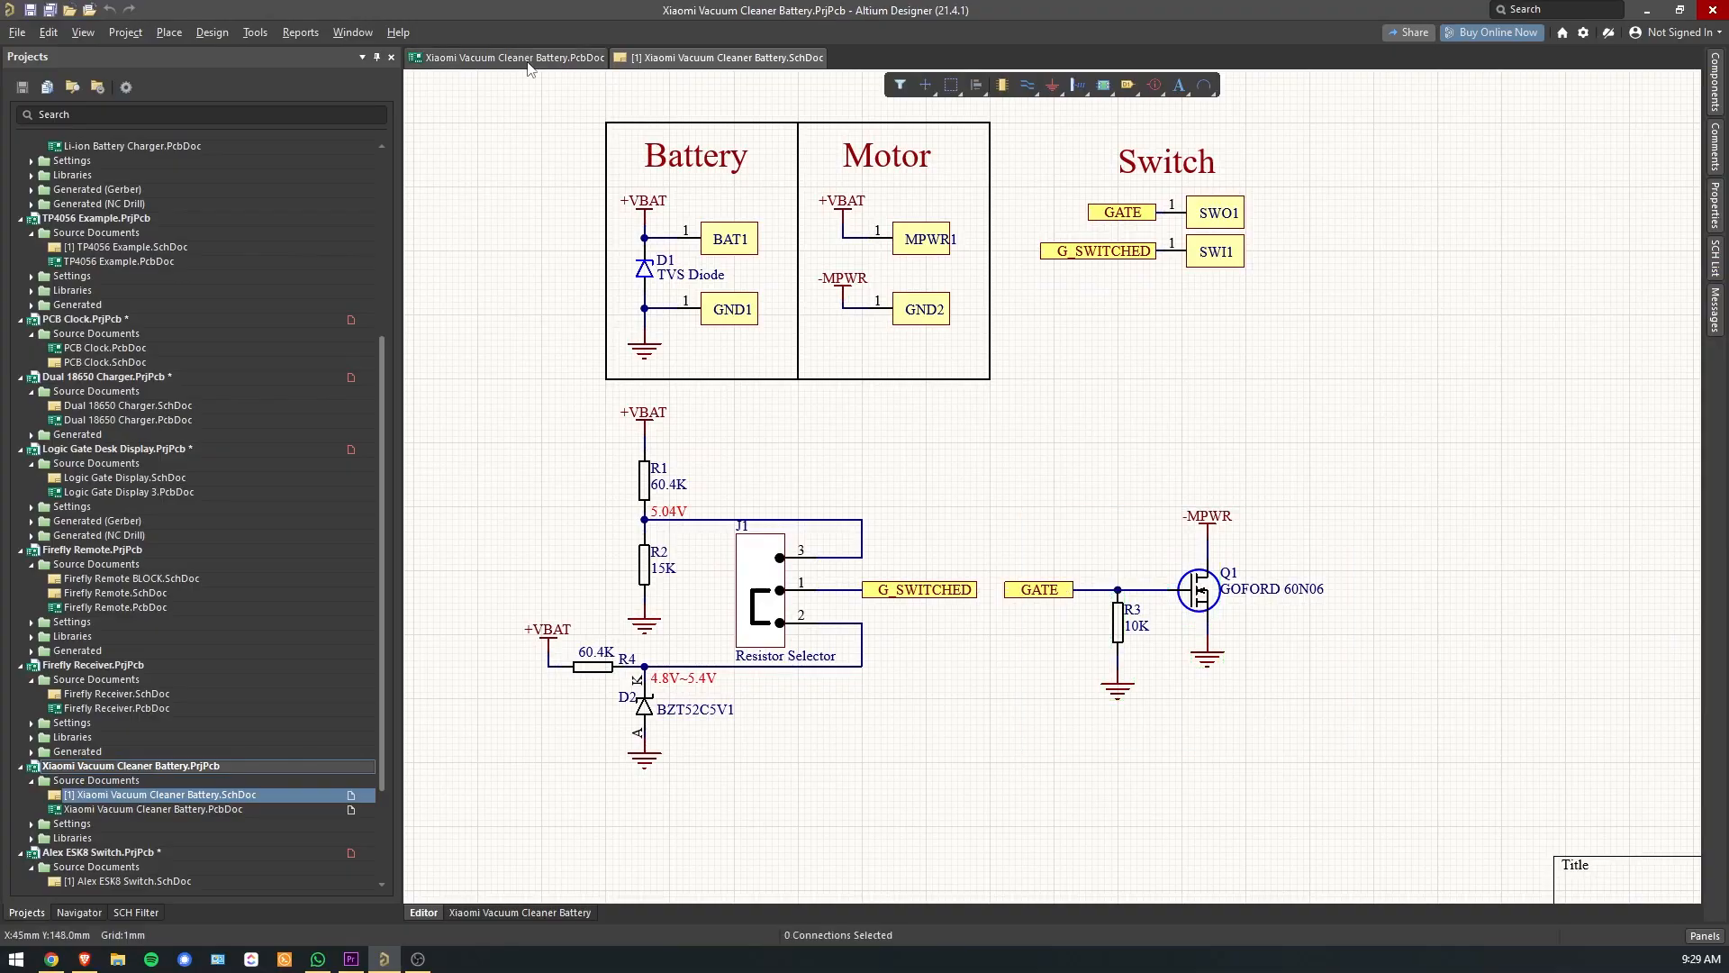
left_click(510, 57)
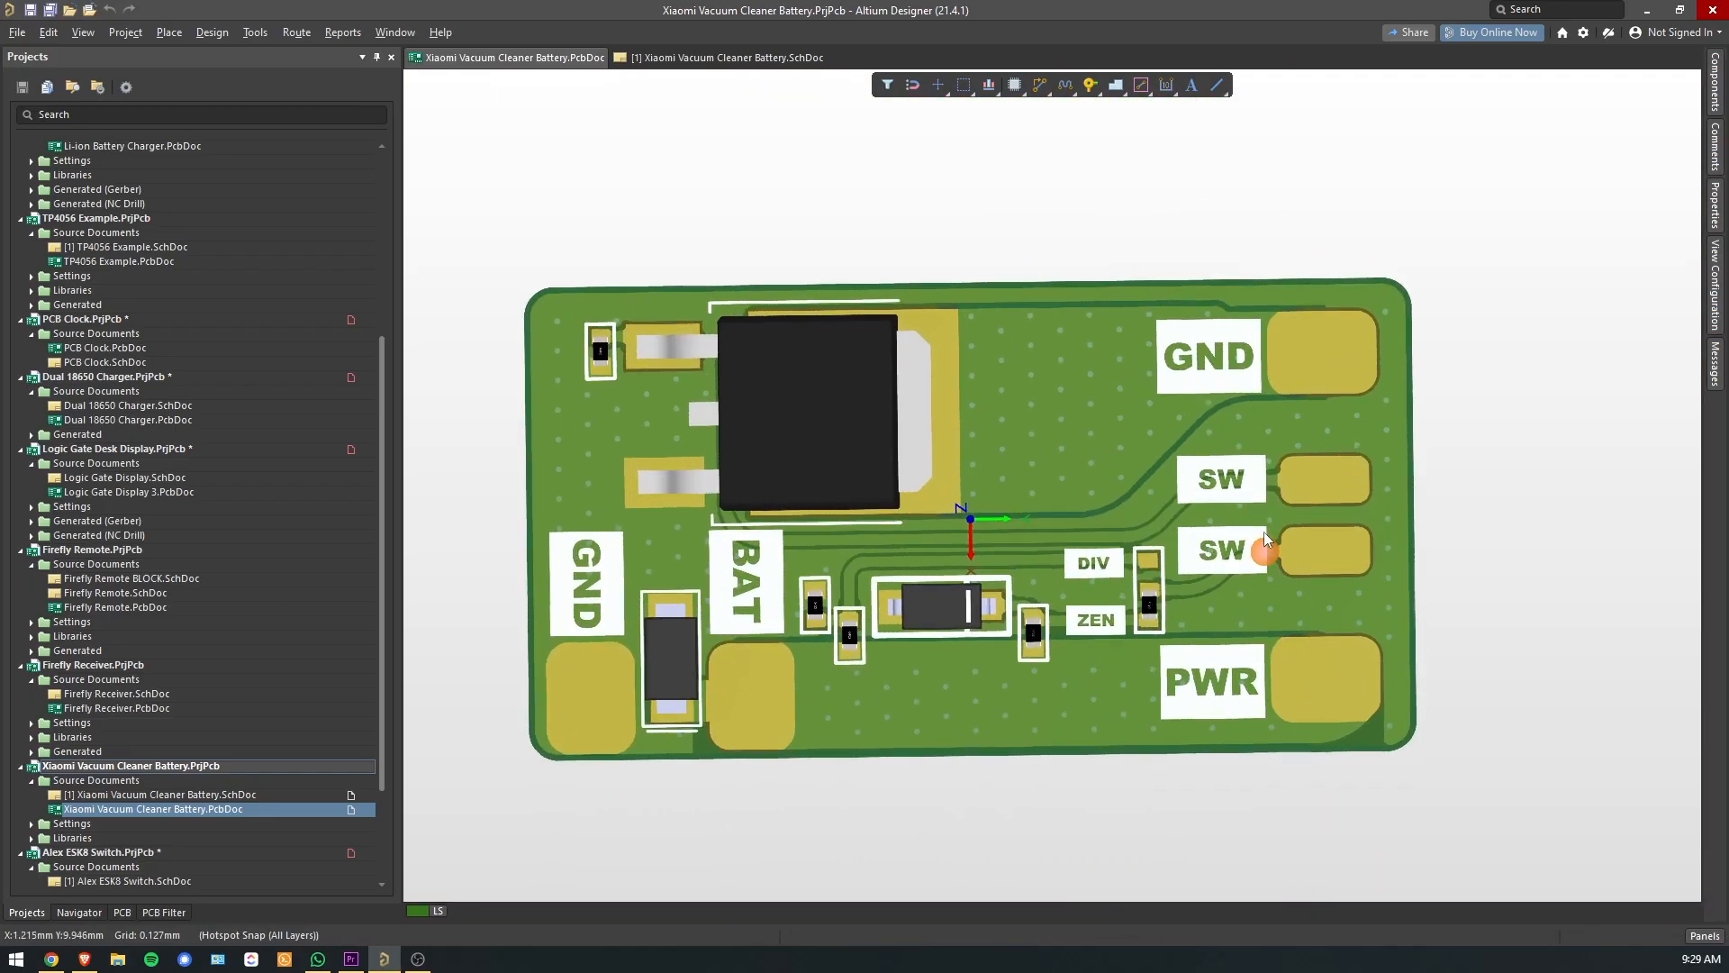
Inspect the battery MOSFET switch PCB document alongside its schematic.
left_click(726, 58)
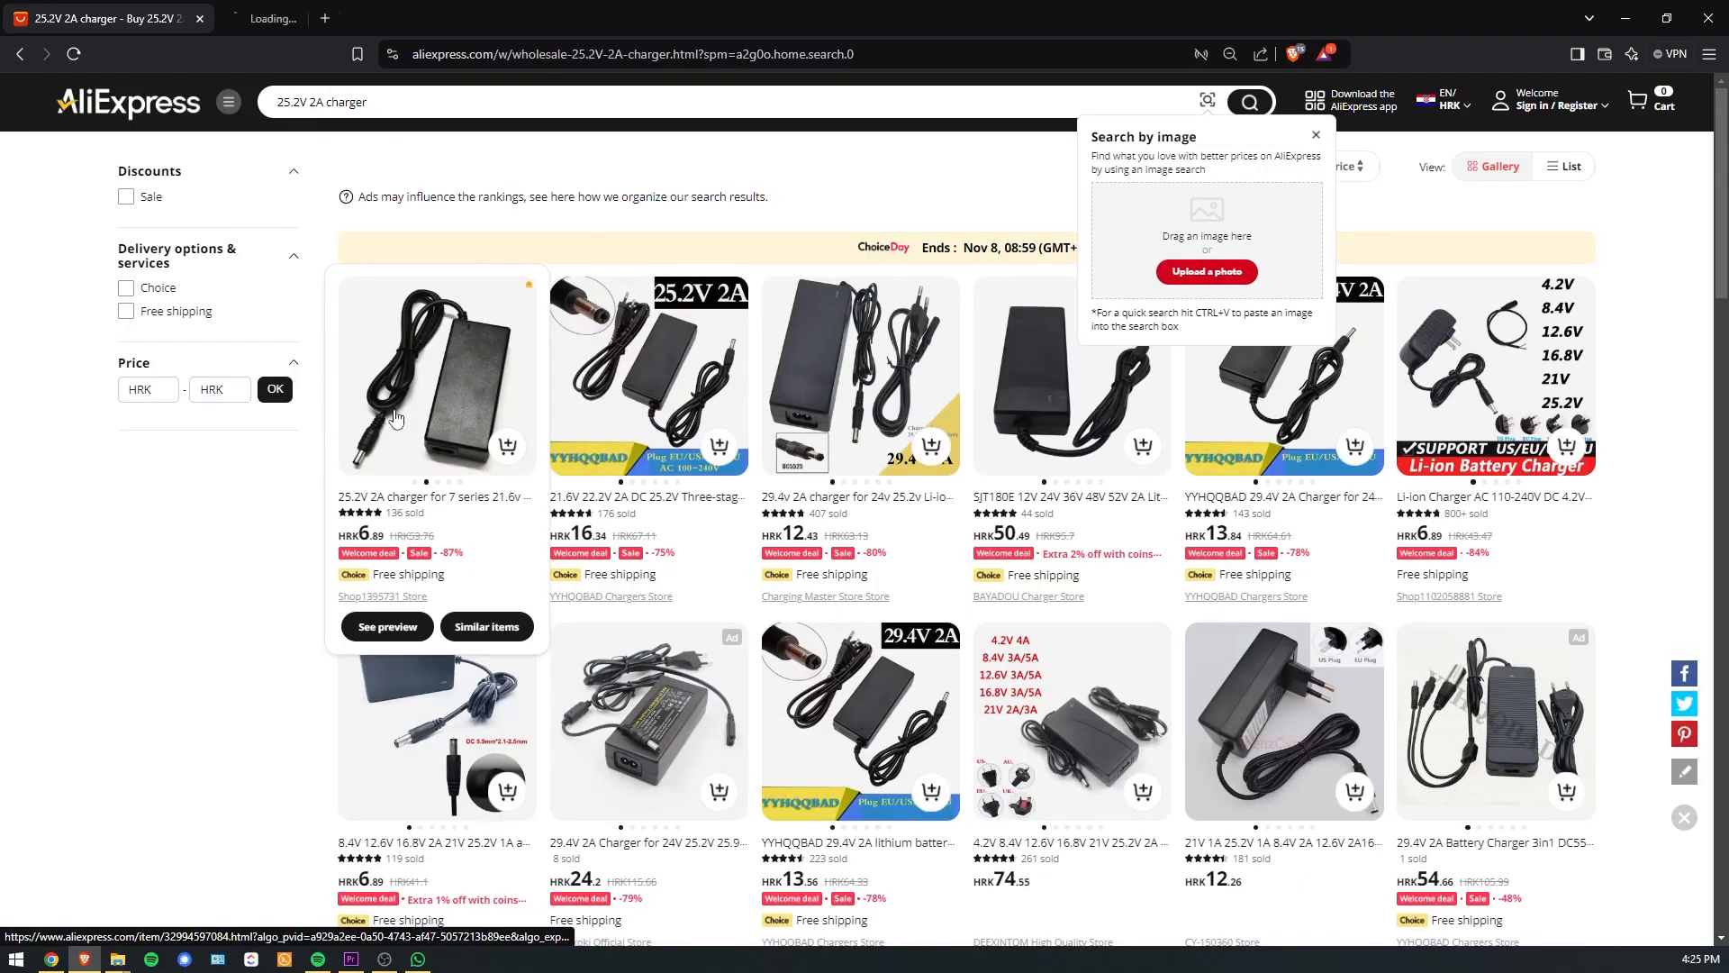
left_click(436, 375)
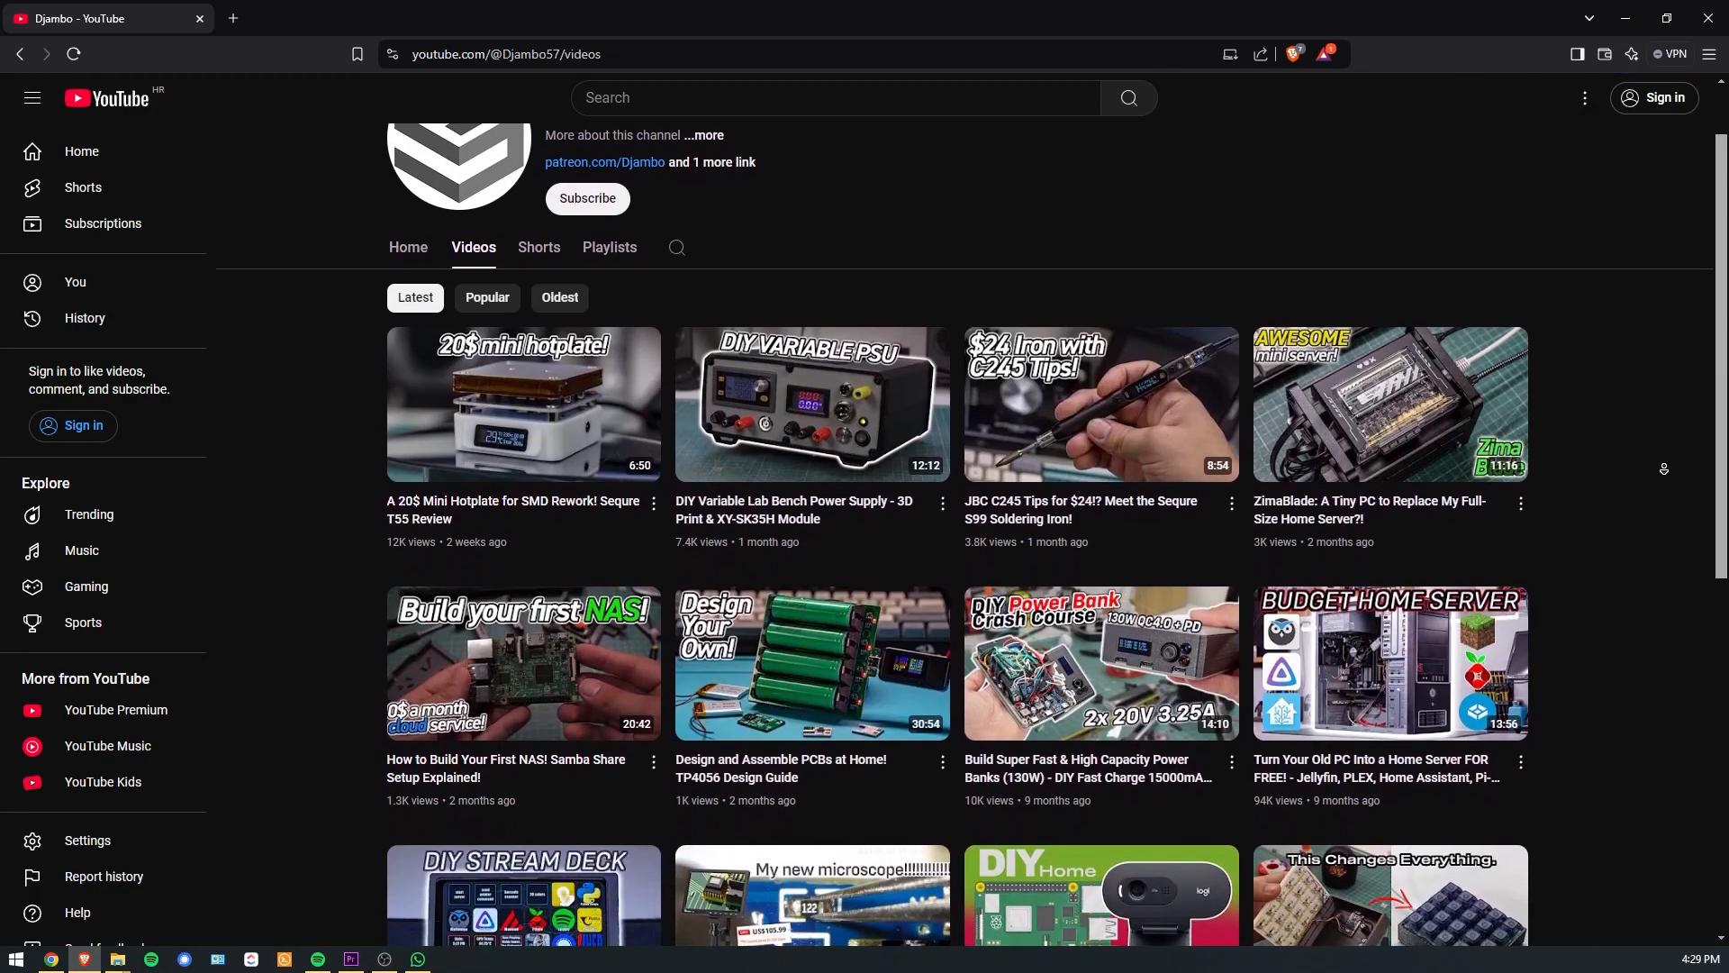
scroll("down", 3)
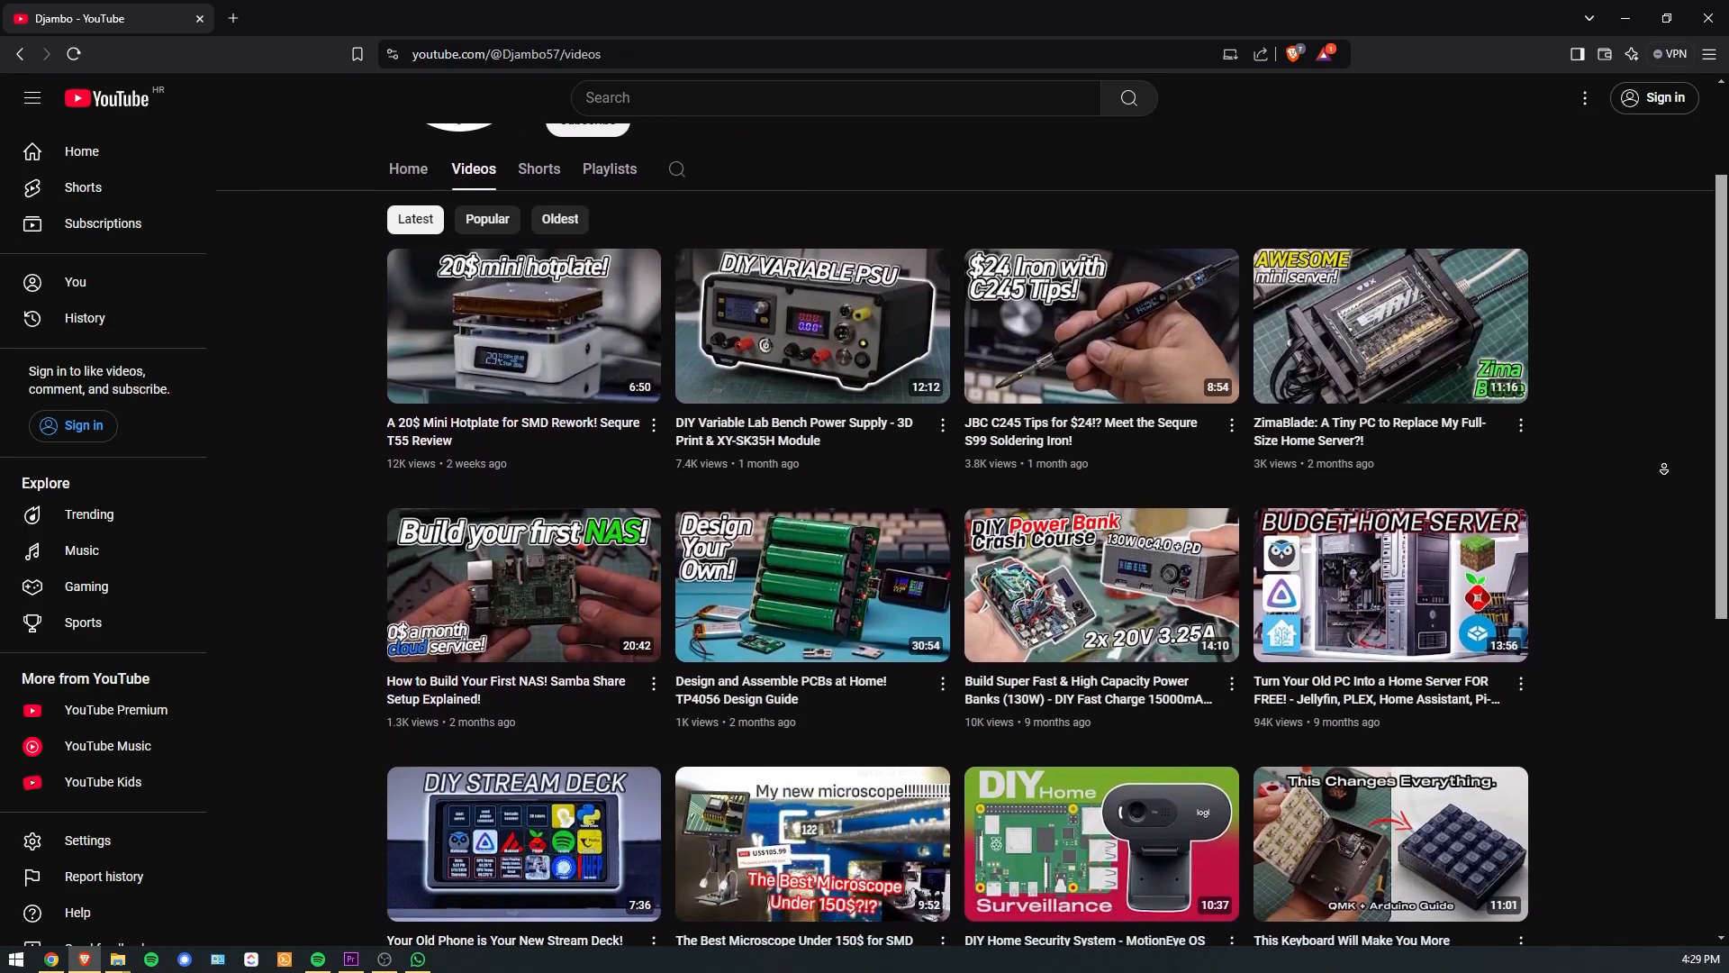
scroll("down", 3)
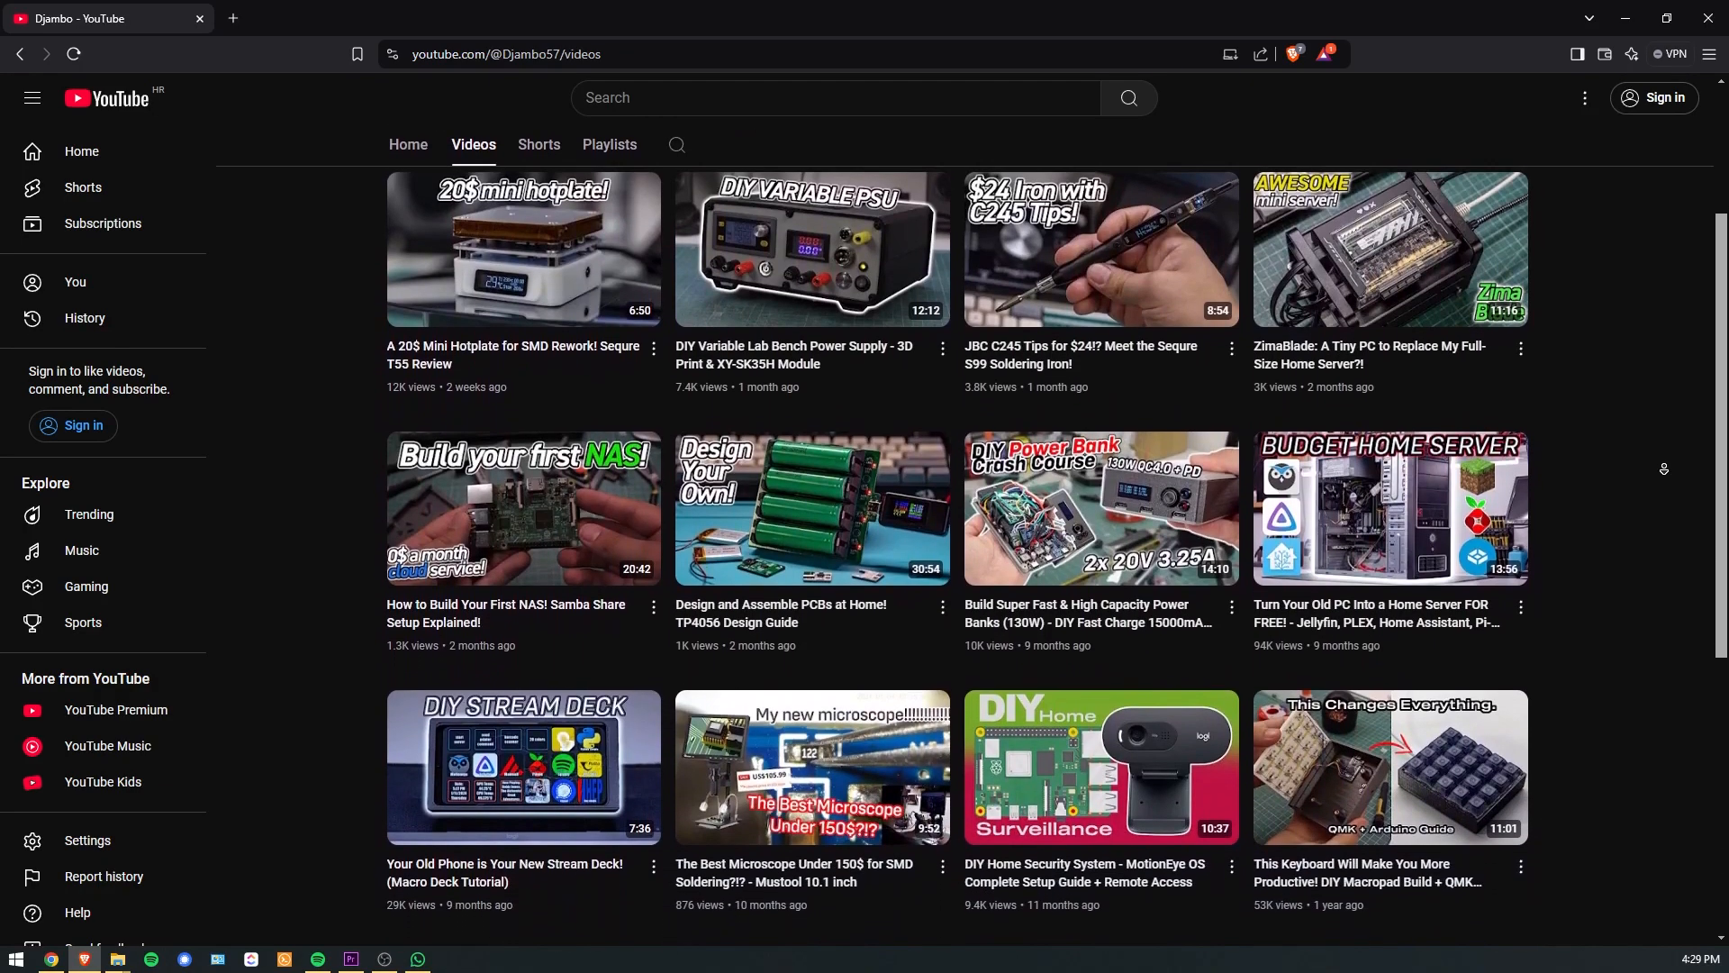